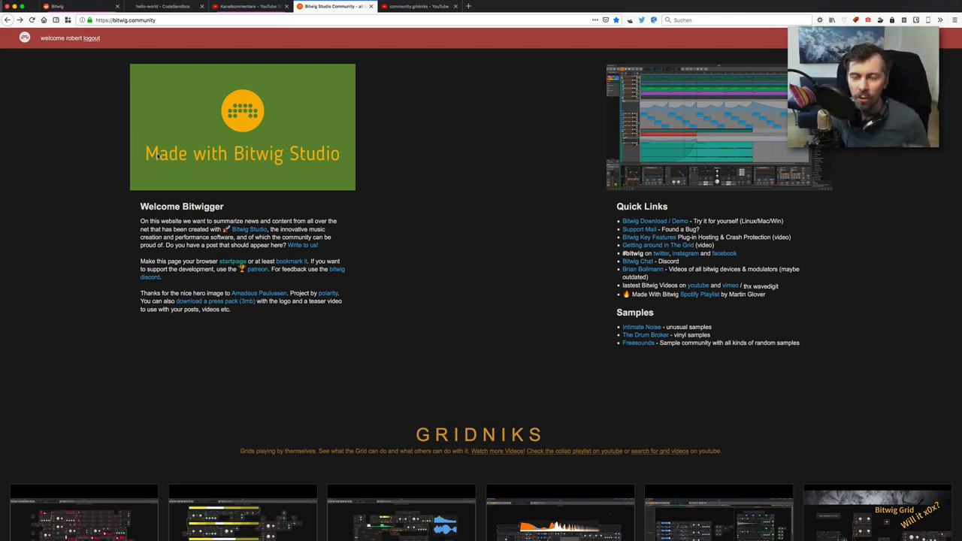
# Step: Scroll the bitwig.community homepage down to the Gridniks section
pyautogui.scroll(-3)
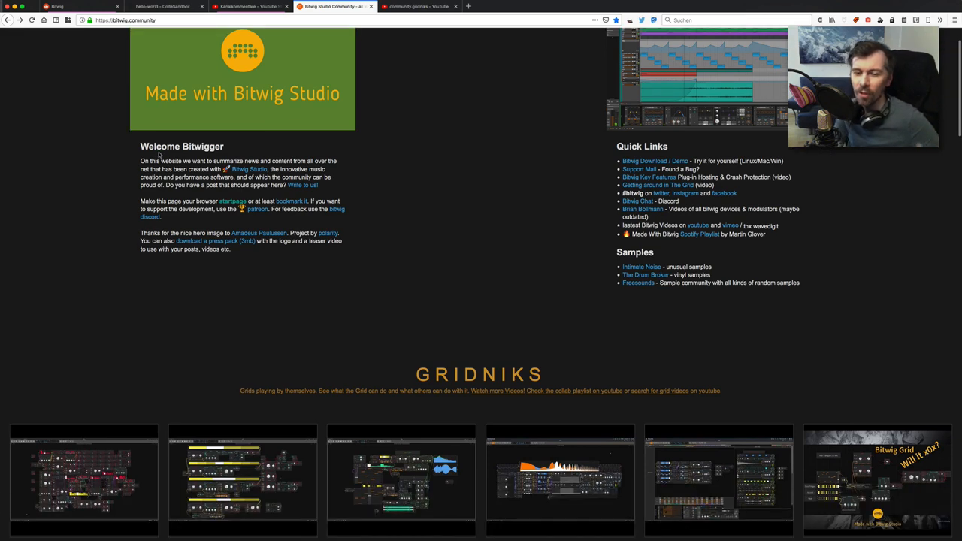
pyautogui.scroll(-3)
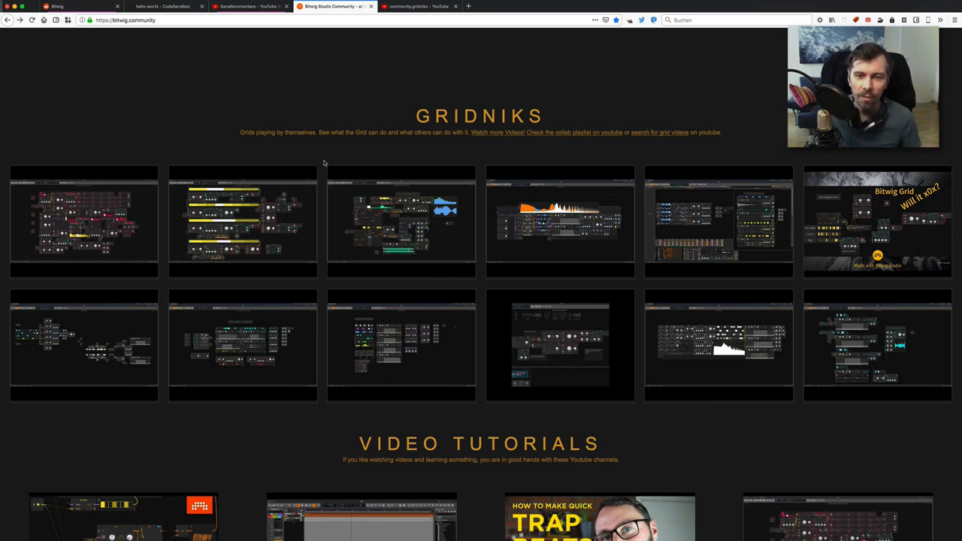
pyautogui.moveTo(315, 171)
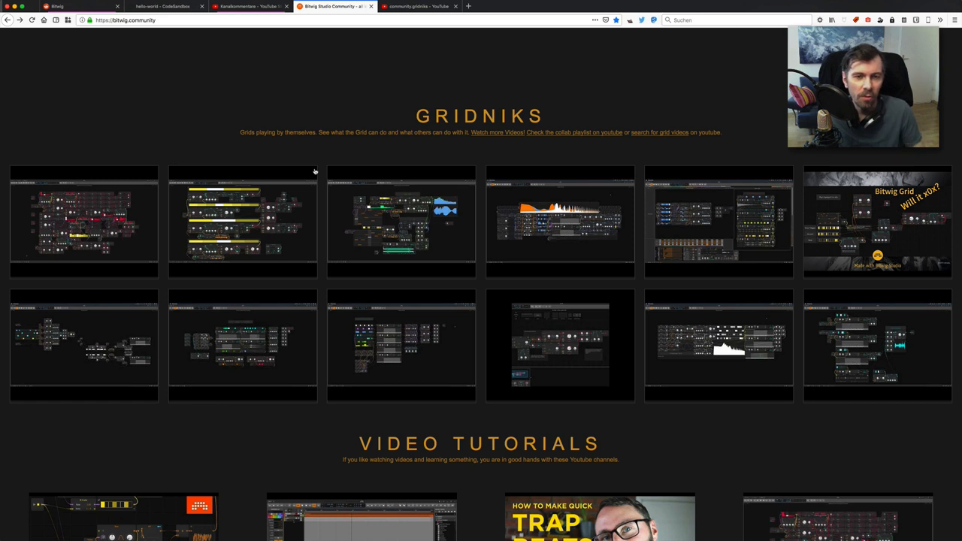
pyautogui.moveTo(319, 168)
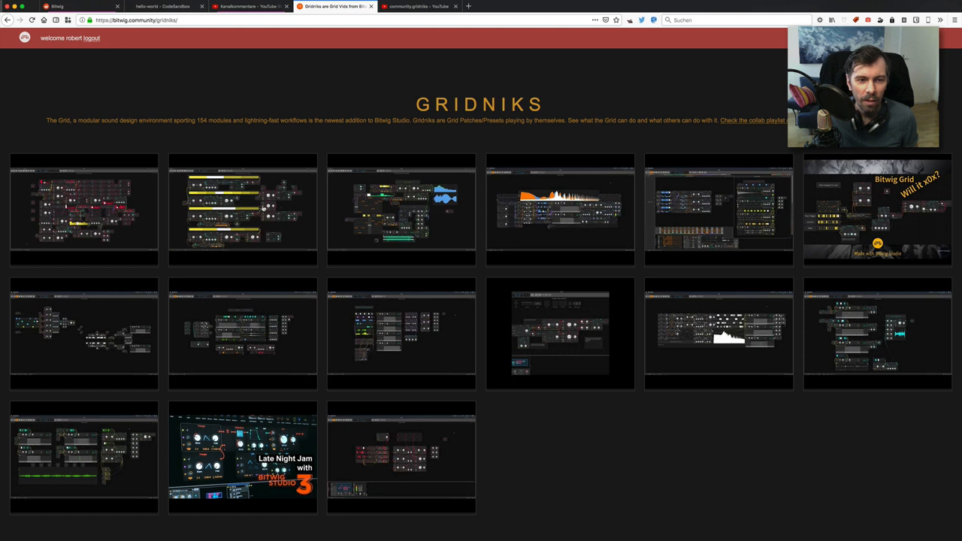
# Step: Preview a generative Grid video thumbnail, then follow 'Check the playlist' to the community.gridniks YouTube playlist
pyautogui.click(241, 209)
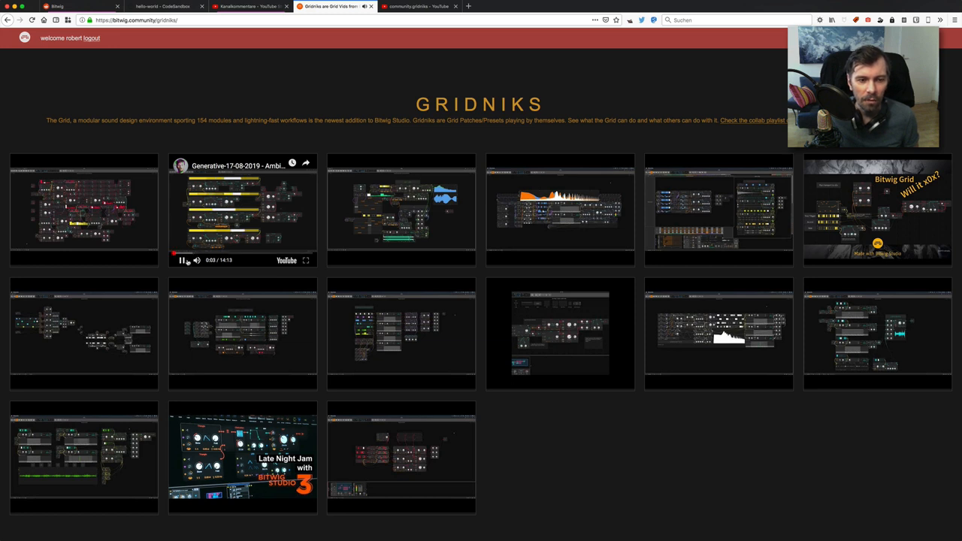
pyautogui.click(180, 260)
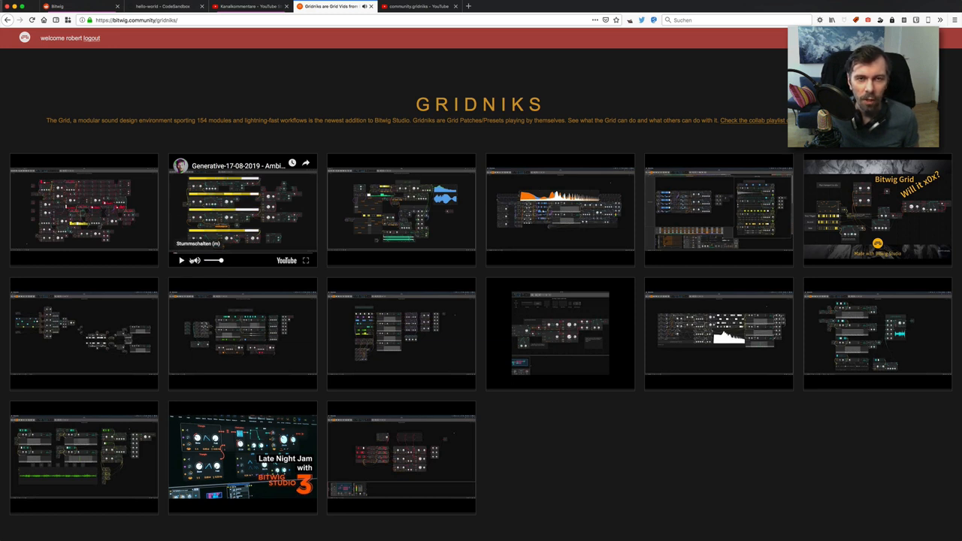
pyautogui.click(180, 260)
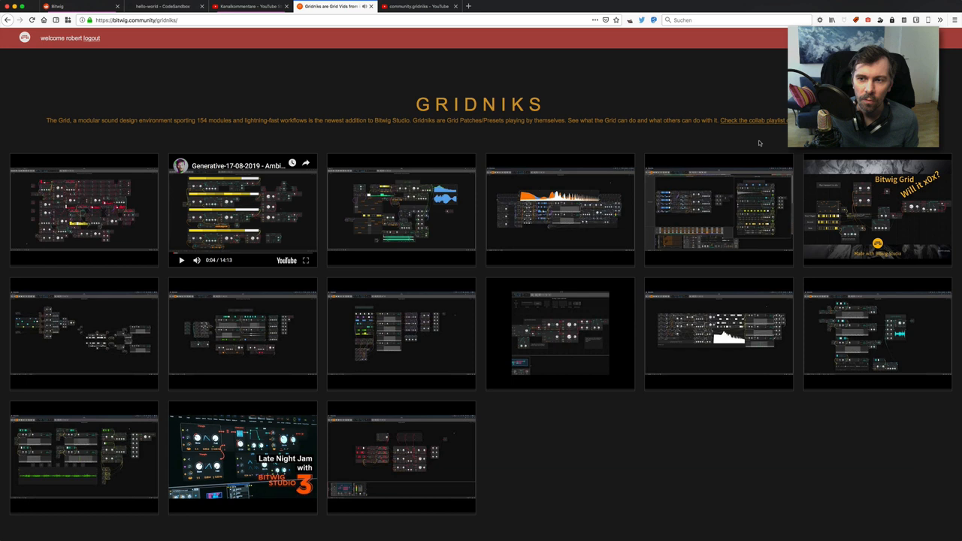
pyautogui.click(751, 120)
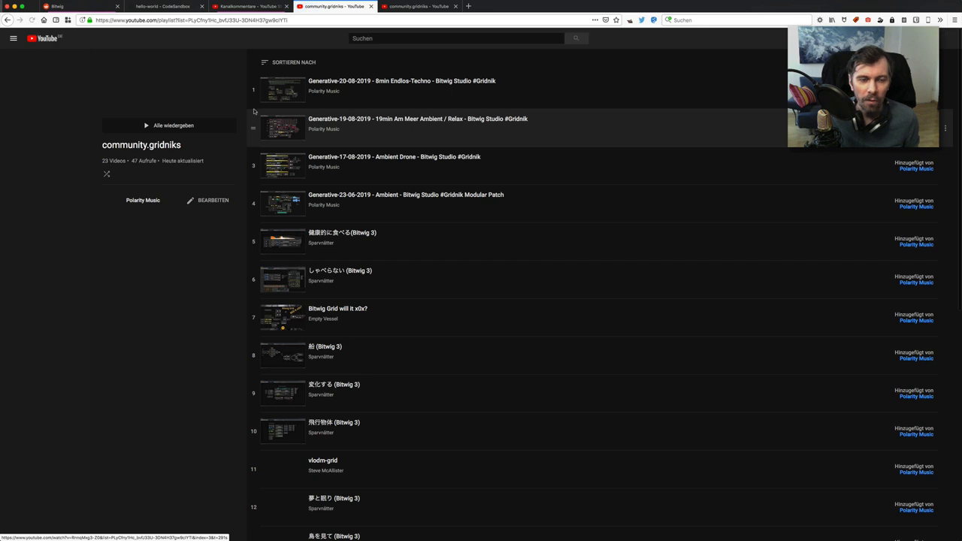
# Step: Leave the YouTube playlist and switch to Bitwig Studio with the Poly Grid device shown
pyautogui.click(12, 39)
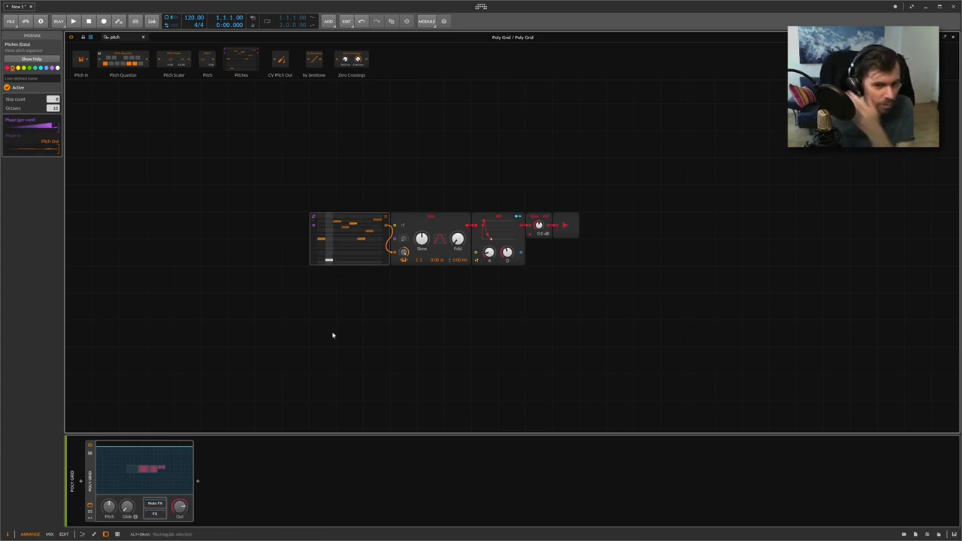
# Step: Replace the step sequencer with a column of eight small knob modules from the module browser
pyautogui.click(117, 36)
pyautogui.write('gate')
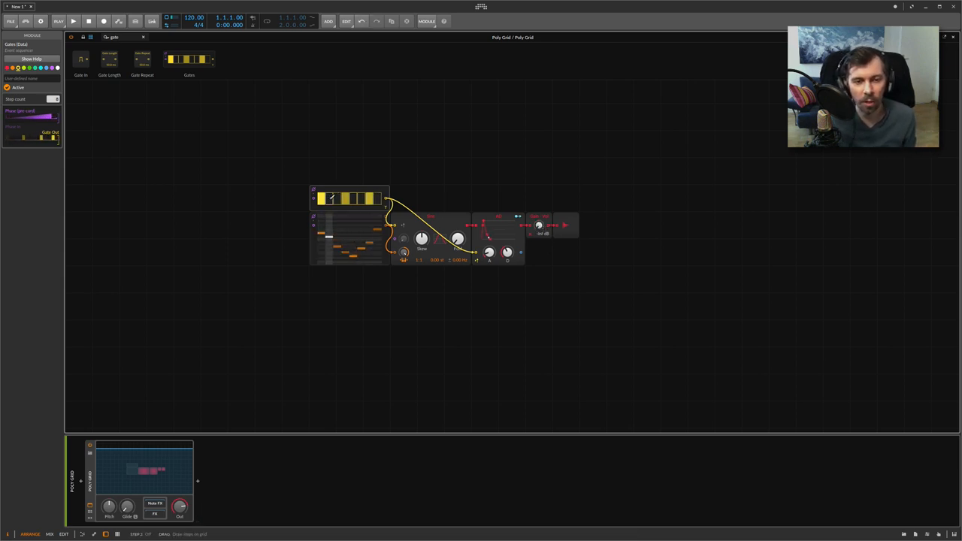
pyautogui.click(368, 199)
pyautogui.write('dic')
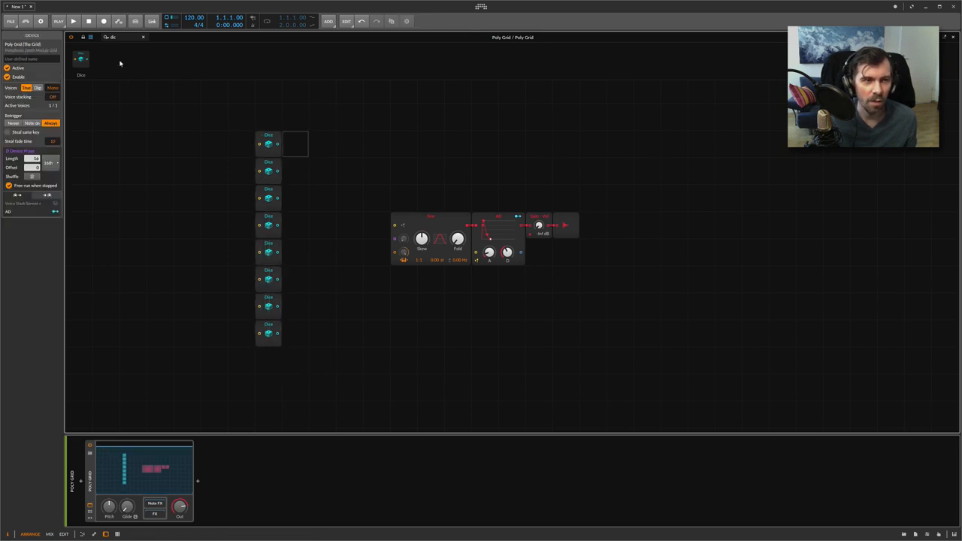
# Step: Add a Logic > Trigger module left of the column and cable it to all eight module inputs
pyautogui.click(105, 36)
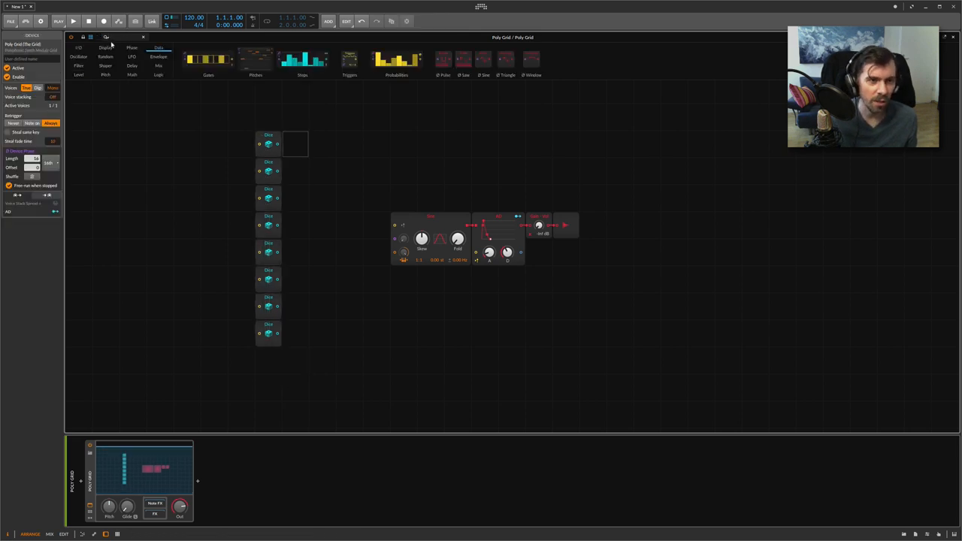
pyautogui.click(160, 66)
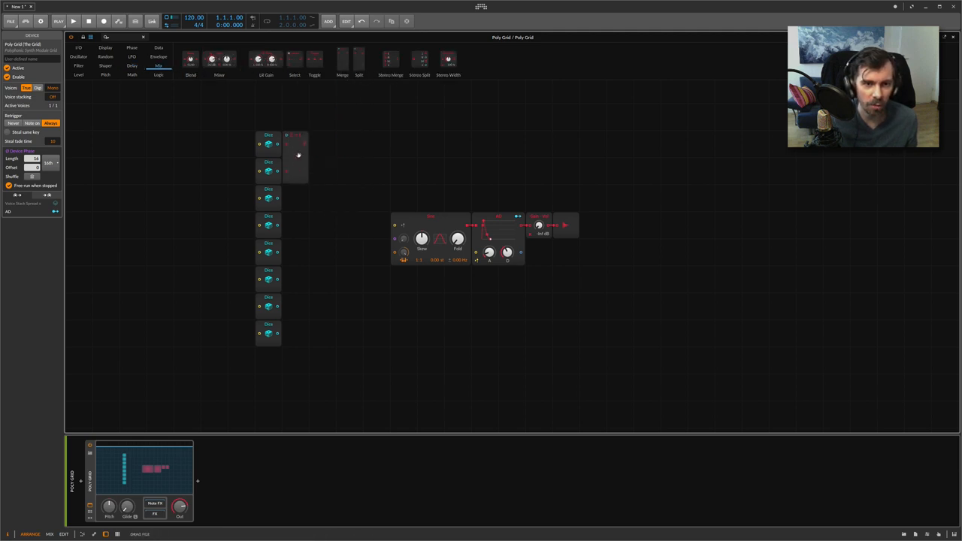
pyautogui.click(295, 158)
pyautogui.write('trigger')
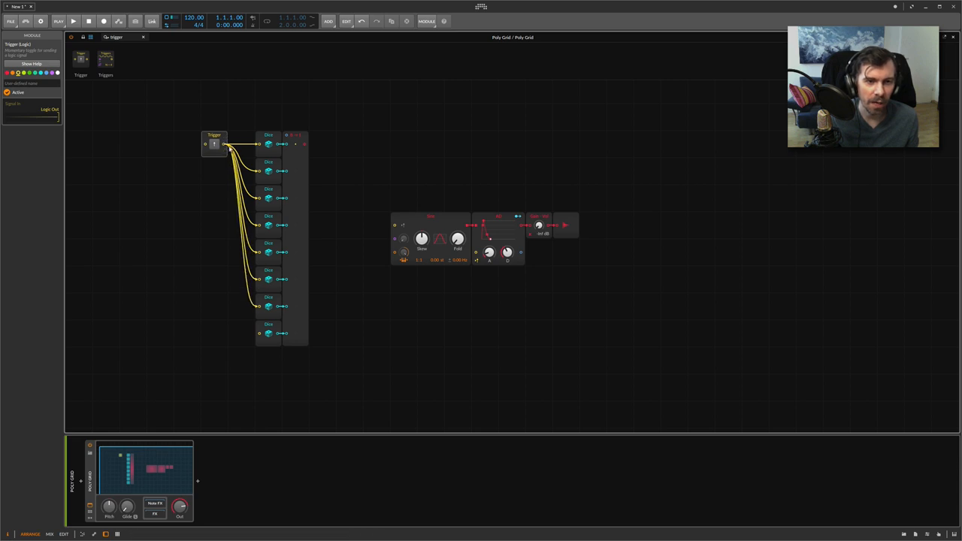
# Step: Move the trigger and knob column lower, then bring up the Oscillator module category
pyautogui.moveTo(225, 144); pyautogui.dragTo(259, 330)
pyautogui.write('phase')
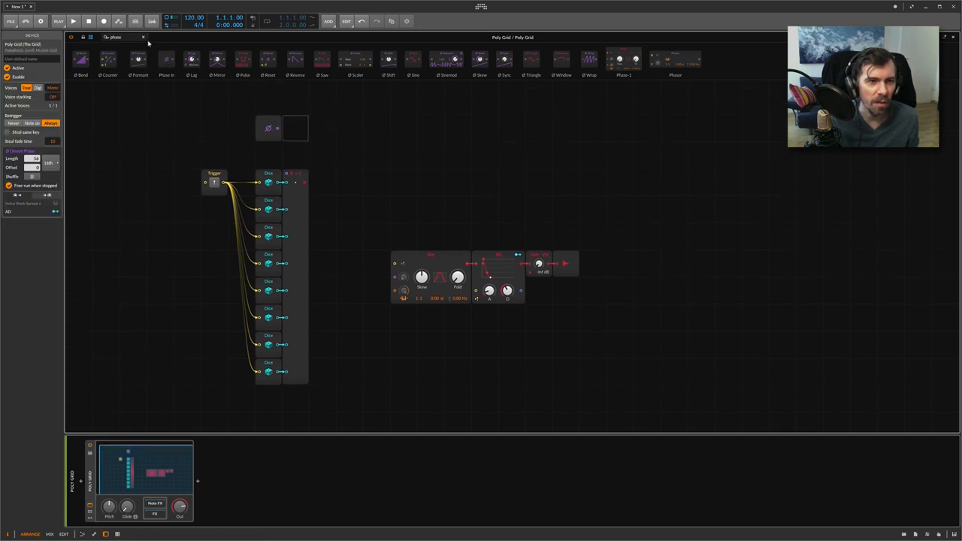
pyautogui.click(90, 38)
pyautogui.write('divi')
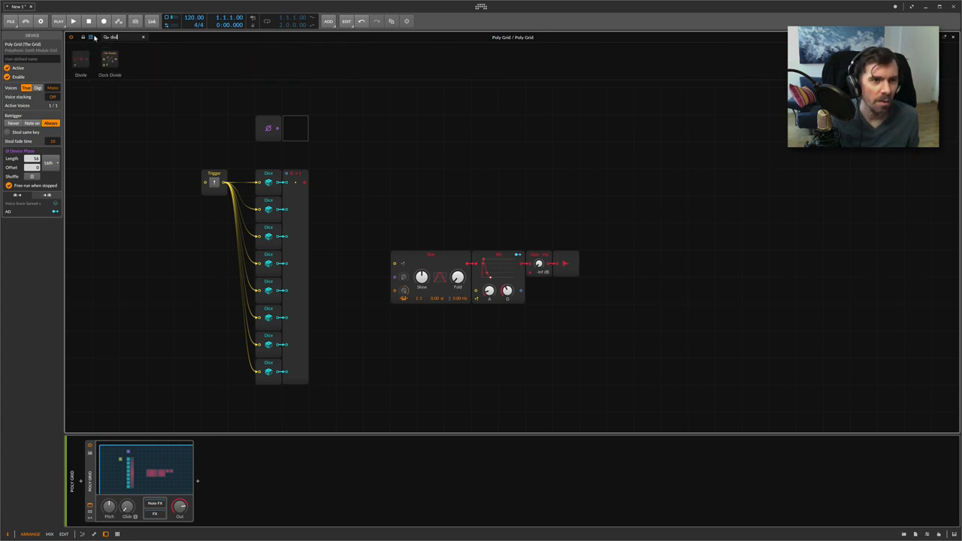
# Step: Place a Phase module and a Gates step sequencer above the column, cabled together
pyautogui.click(133, 46)
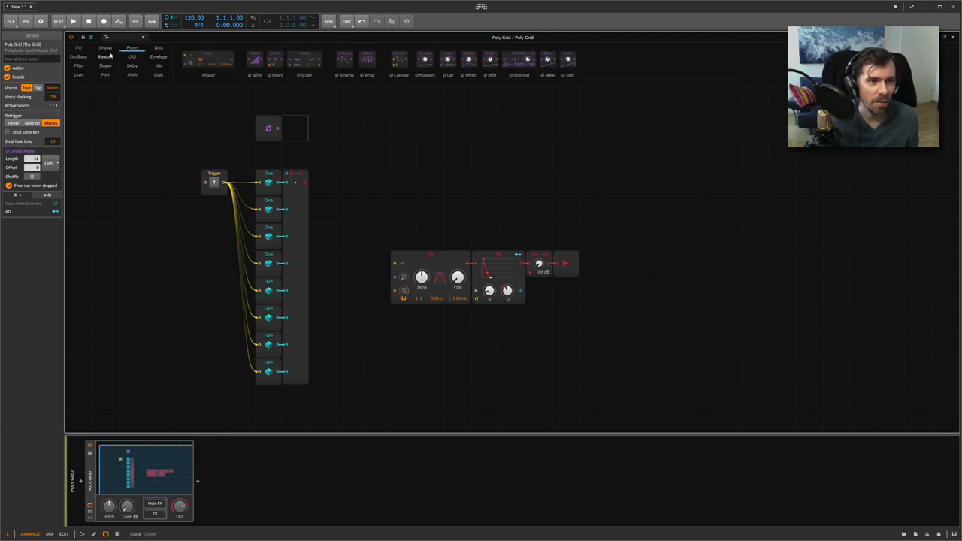
pyautogui.moveTo(399, 60)
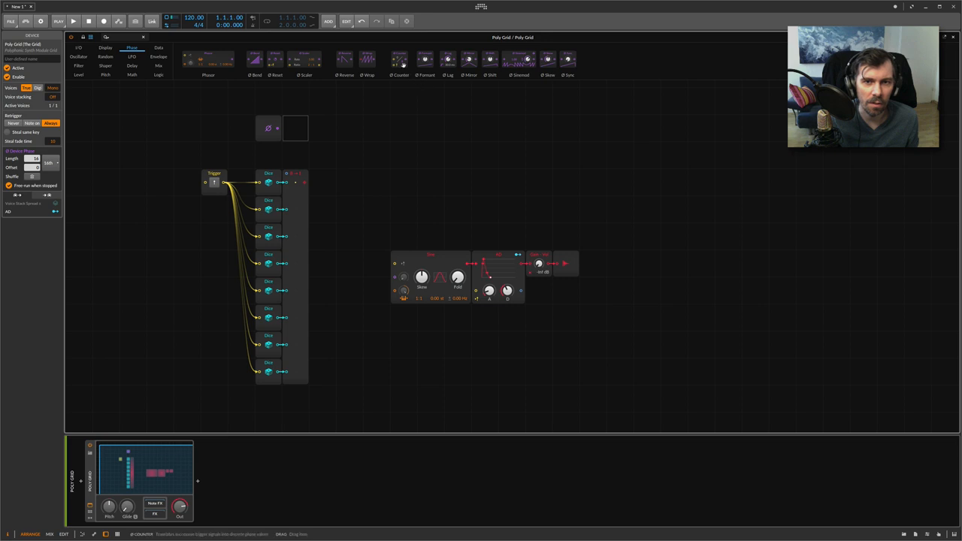
pyautogui.click(295, 127)
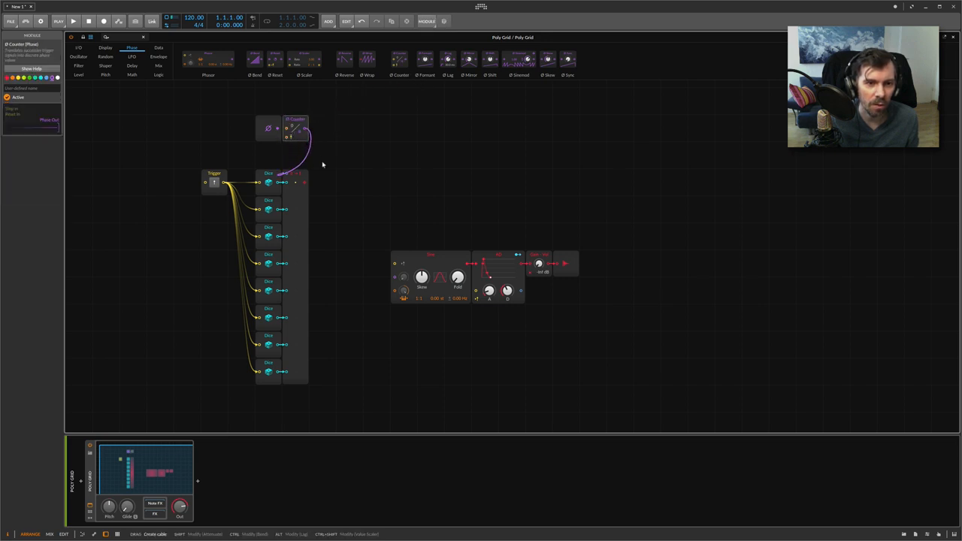
pyautogui.click(294, 126)
pyautogui.write('gate')
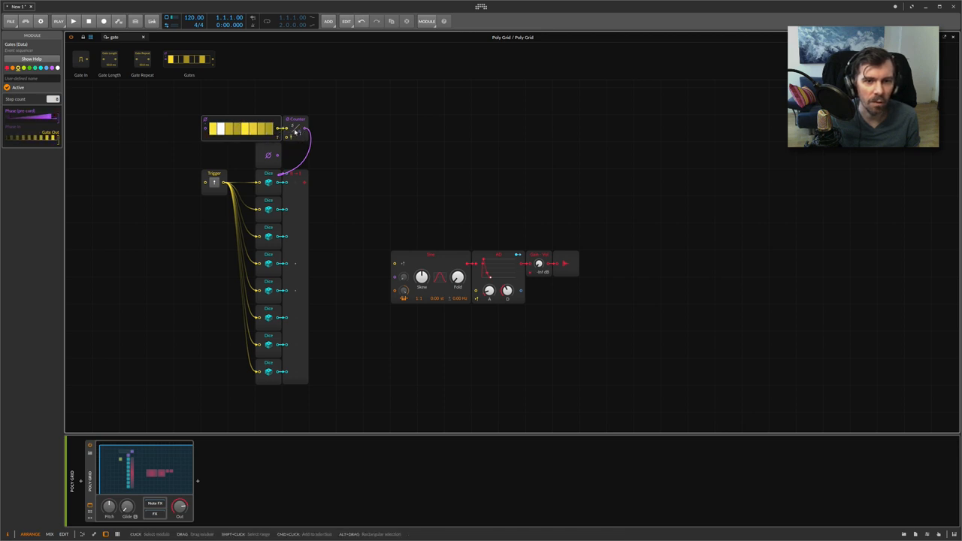
# Step: Cable the sliced column's output into the oscillator's pitch input
pyautogui.click(295, 127)
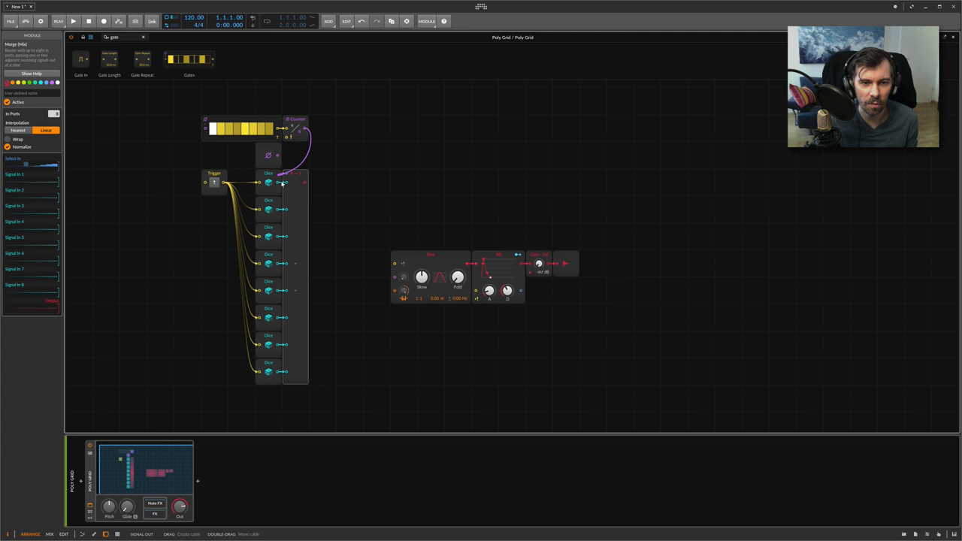
pyautogui.moveTo(284, 183)
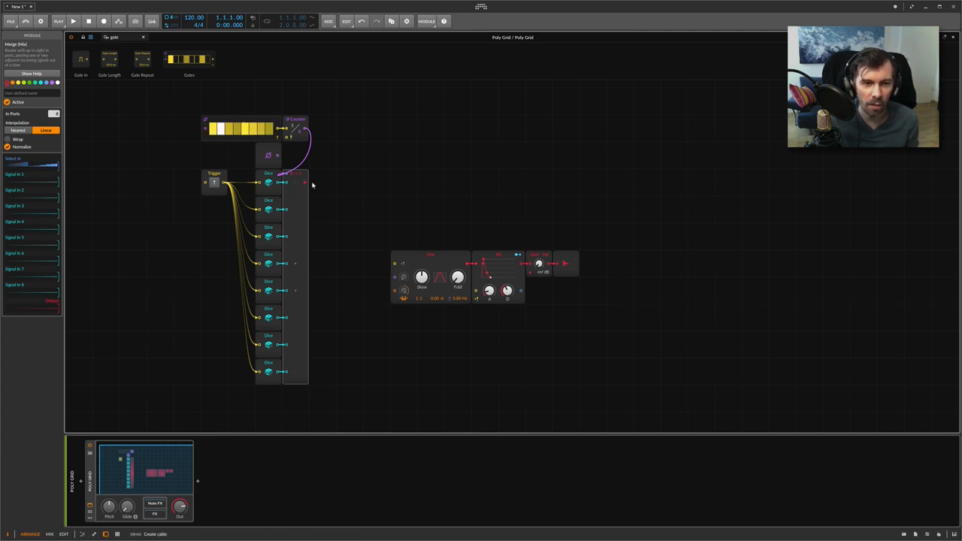
pyautogui.moveTo(284, 183); pyautogui.dragTo(338, 184)
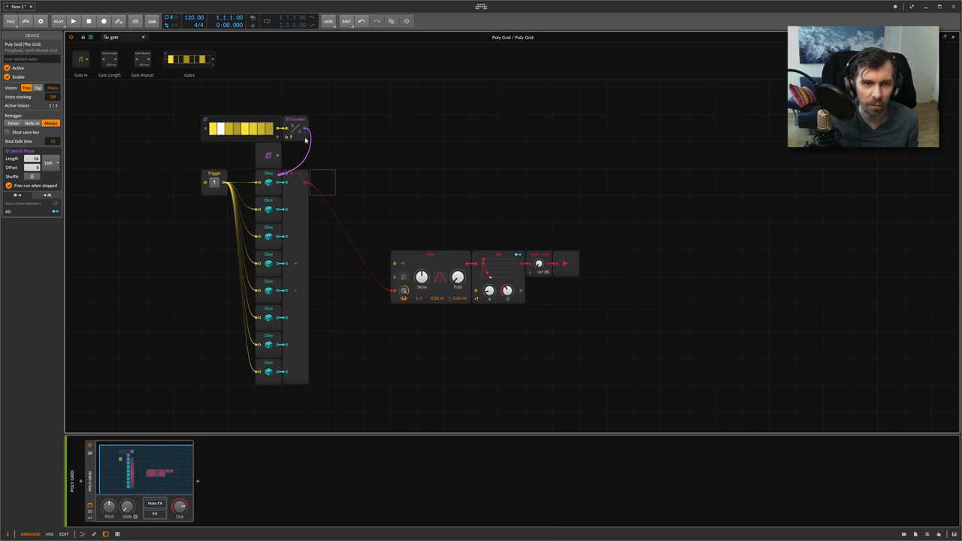
# Step: Cable the Gates sequencer output to the ADSR envelope's gate input
pyautogui.moveTo(283, 135); pyautogui.dragTo(478, 292)
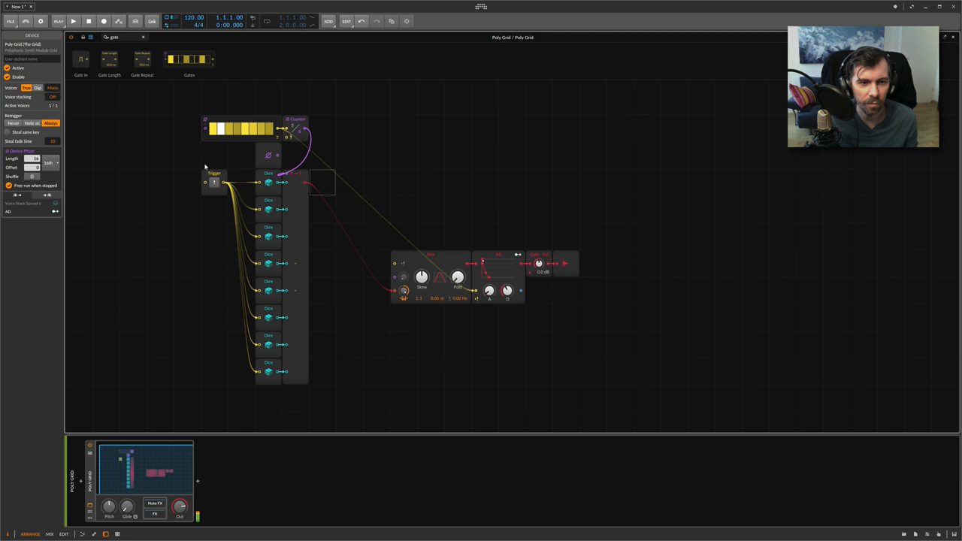
pyautogui.moveTo(306, 222)
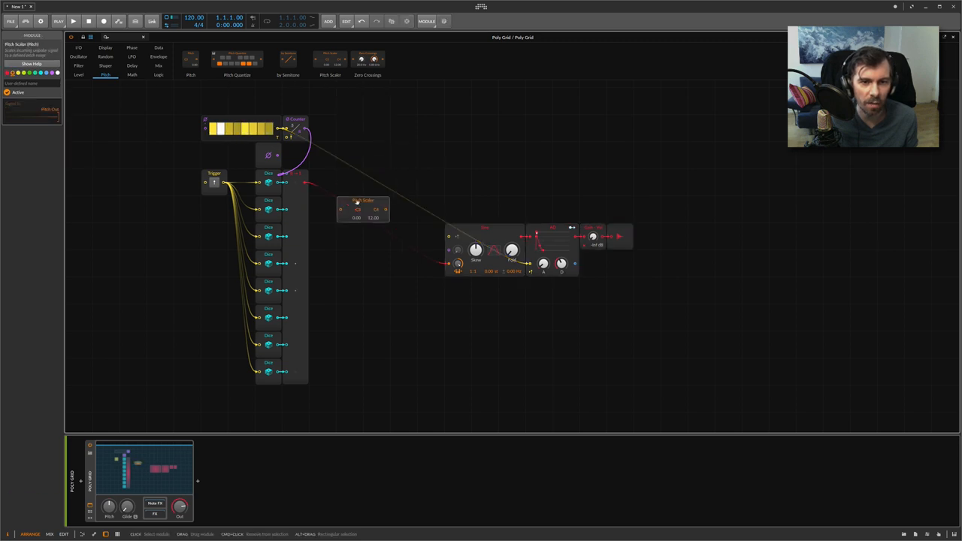
# Step: Insert a Pitch Scale module in the pitch line and set its range knobs for the random melody
pyautogui.click(364, 209)
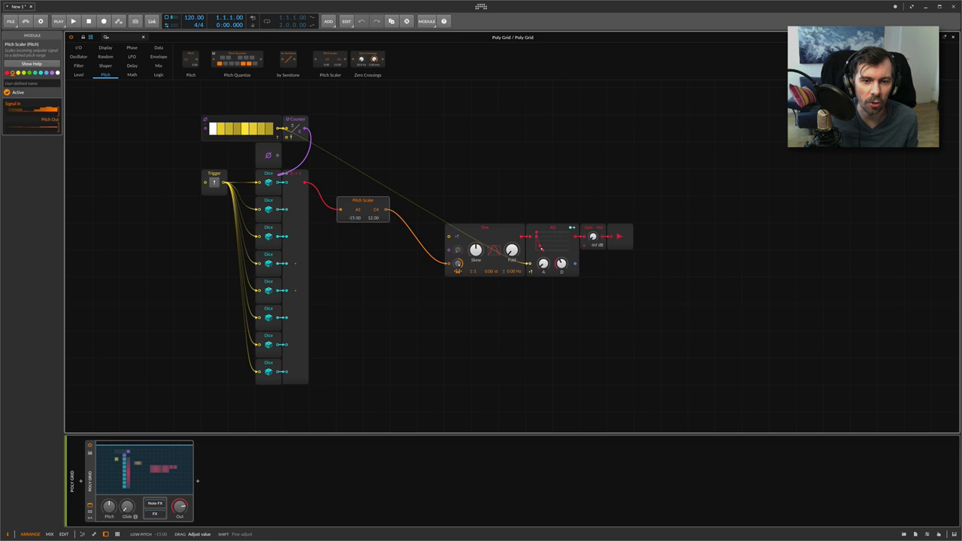
pyautogui.moveTo(355, 216); pyautogui.dragTo(354, 222)
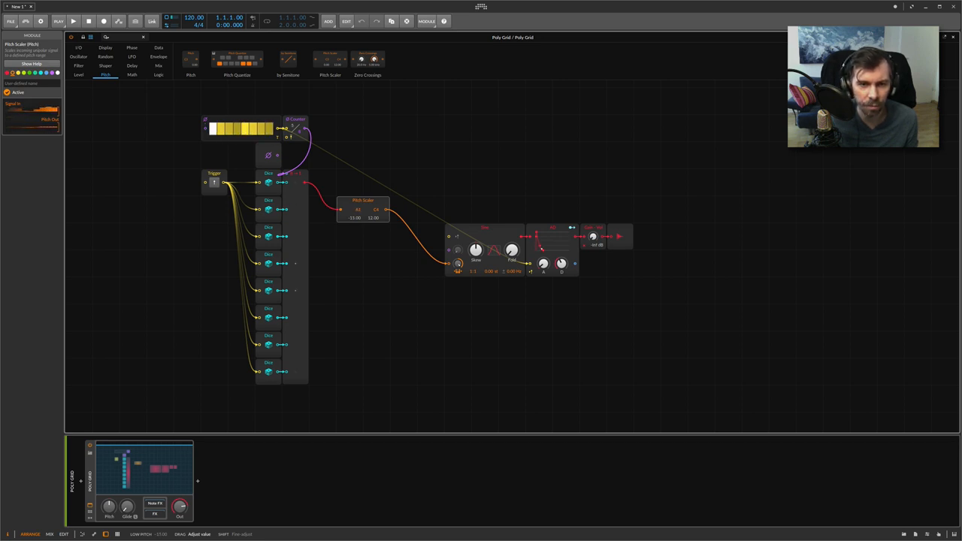
pyautogui.moveTo(374, 217); pyautogui.dragTo(374, 225)
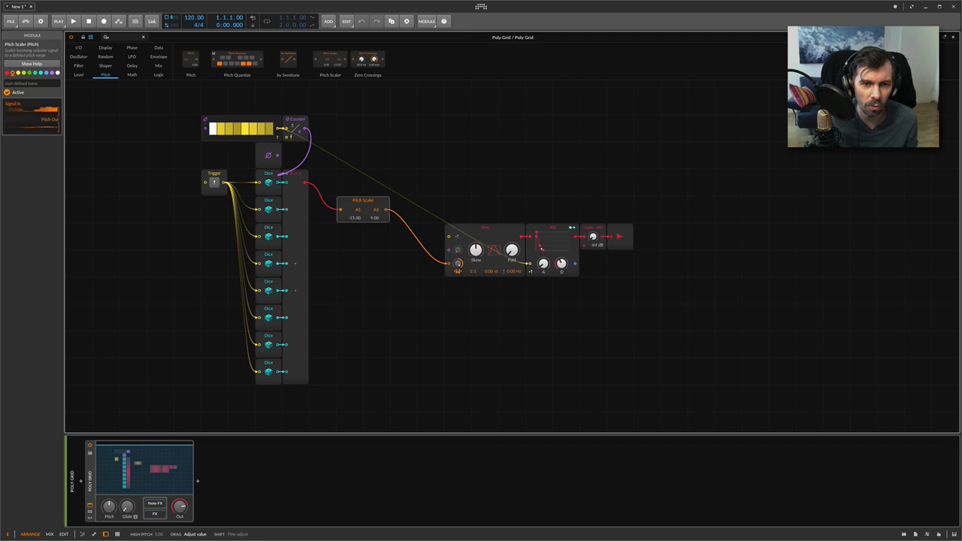
pyautogui.moveTo(374, 216); pyautogui.dragTo(374, 210)
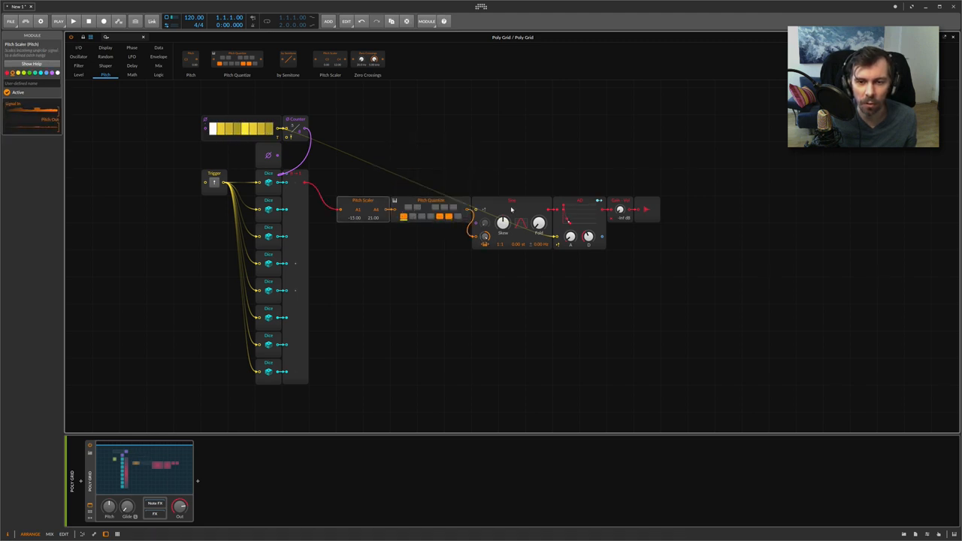
# Step: Toggle the quantizer's allowed scale notes and add a Triggers module beside the gate sequencer
pyautogui.click(511, 207)
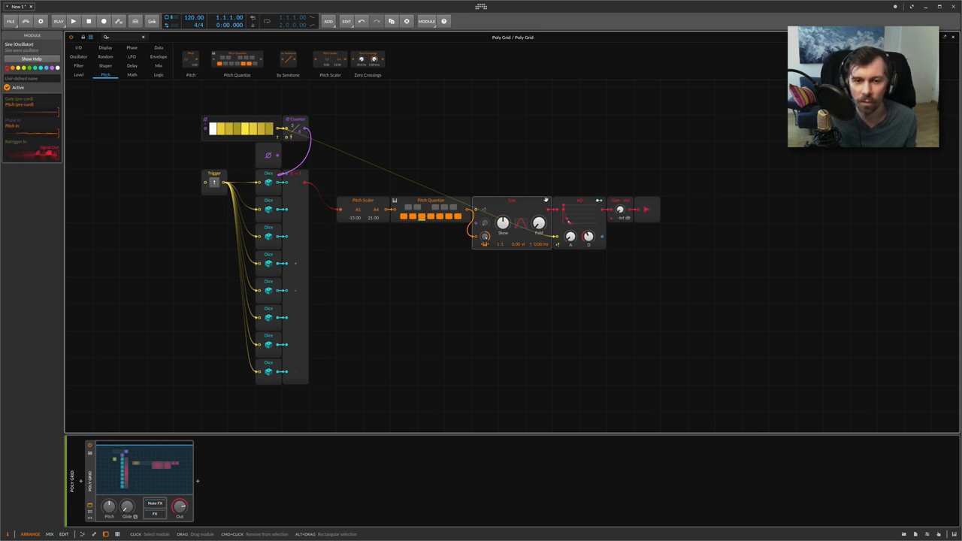
pyautogui.click(430, 202)
pyautogui.write('trigger')
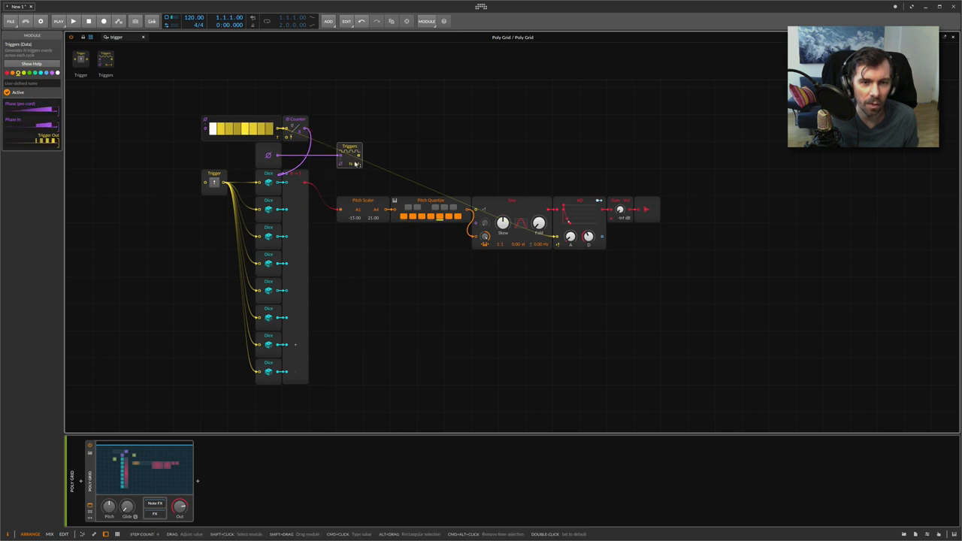
# Step: Cable the Triggers module's output into the dice column feeding the pitch quantizer and oscillator
pyautogui.moveTo(348, 155); pyautogui.dragTo(323, 154)
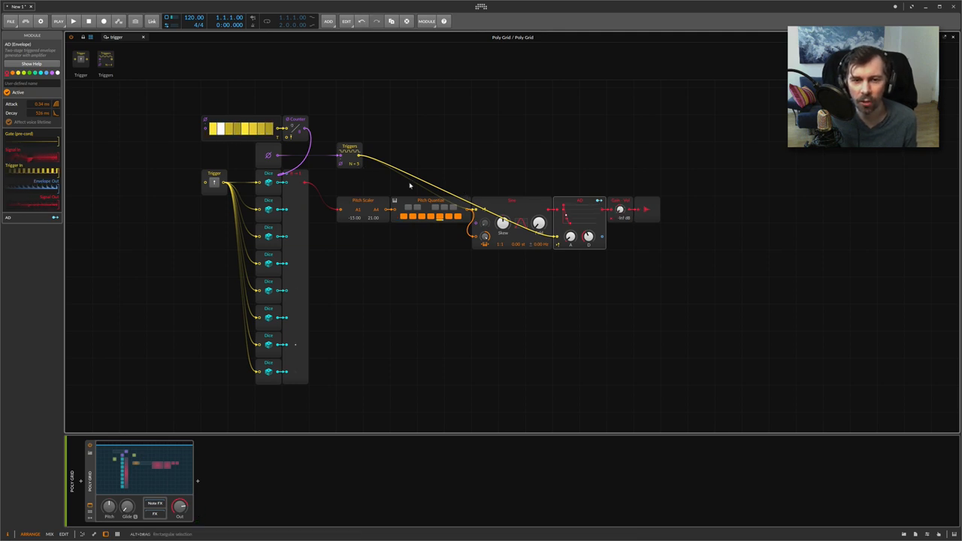
pyautogui.click(348, 147)
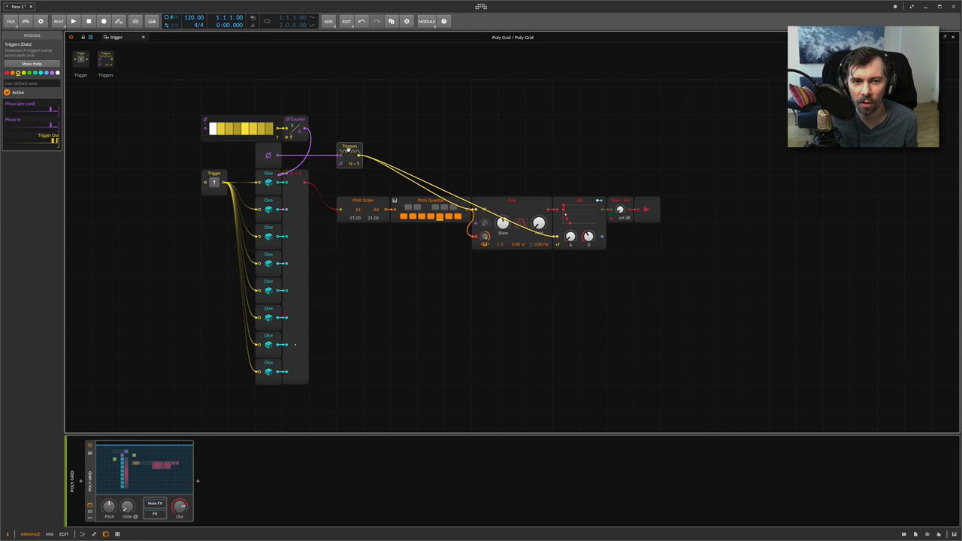
pyautogui.click(349, 155)
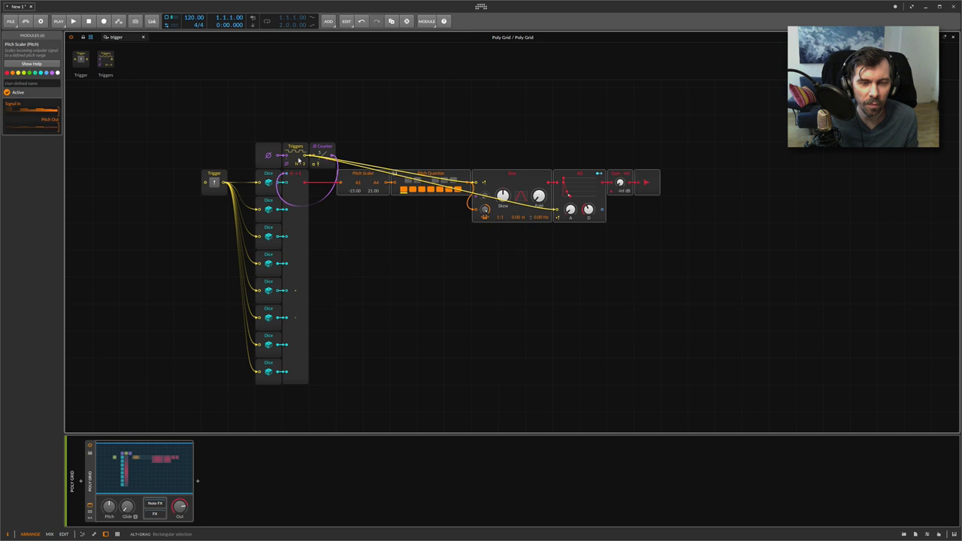
# Step: Select the trigger module and reposition it at the top of the dice column
pyautogui.click(294, 150)
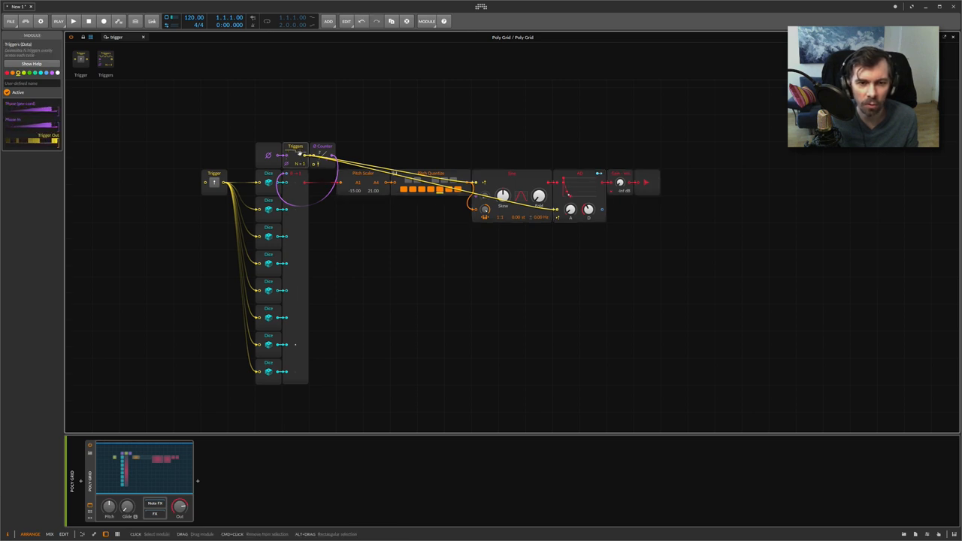
pyautogui.click(268, 184)
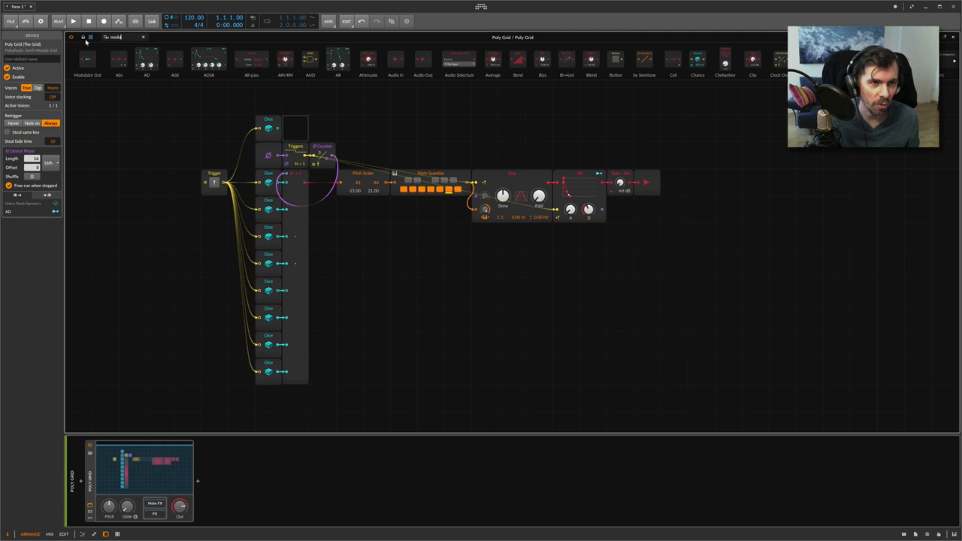
# Step: Reveal the Grid module palette strip along the top of the Poly Grid editor
pyautogui.click(294, 128)
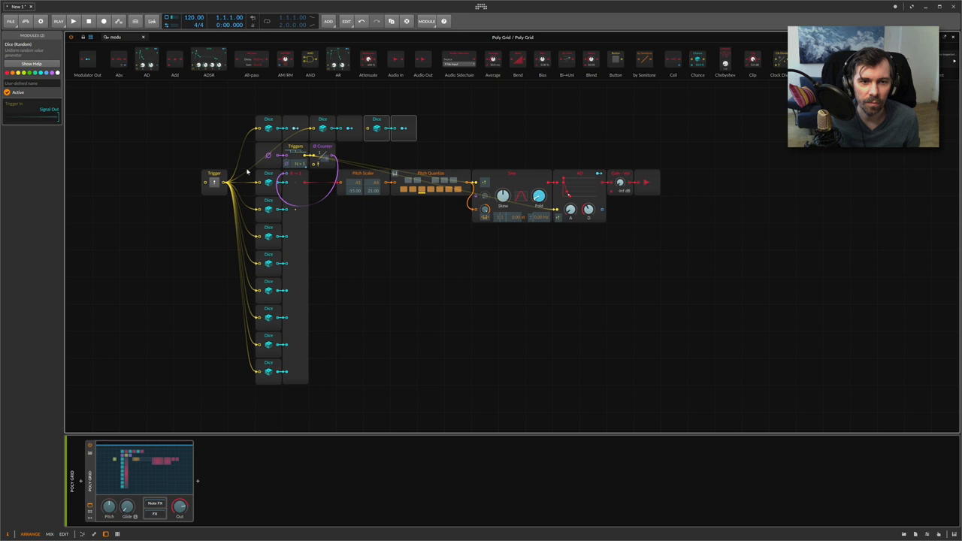
# Step: Place a new dice chain ending in a Modulator Out above the melody column
pyautogui.click(376, 128)
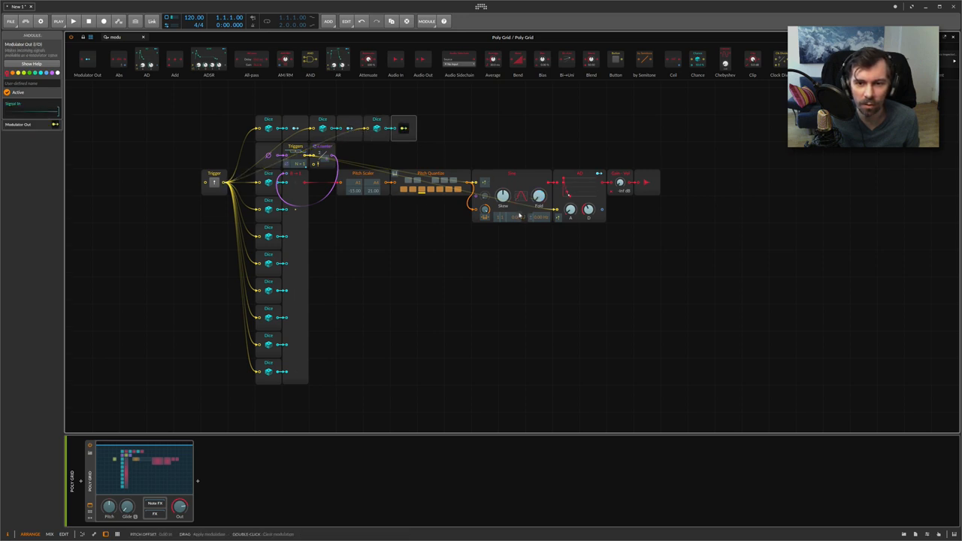
pyautogui.click(529, 218)
pyautogui.write('blend')
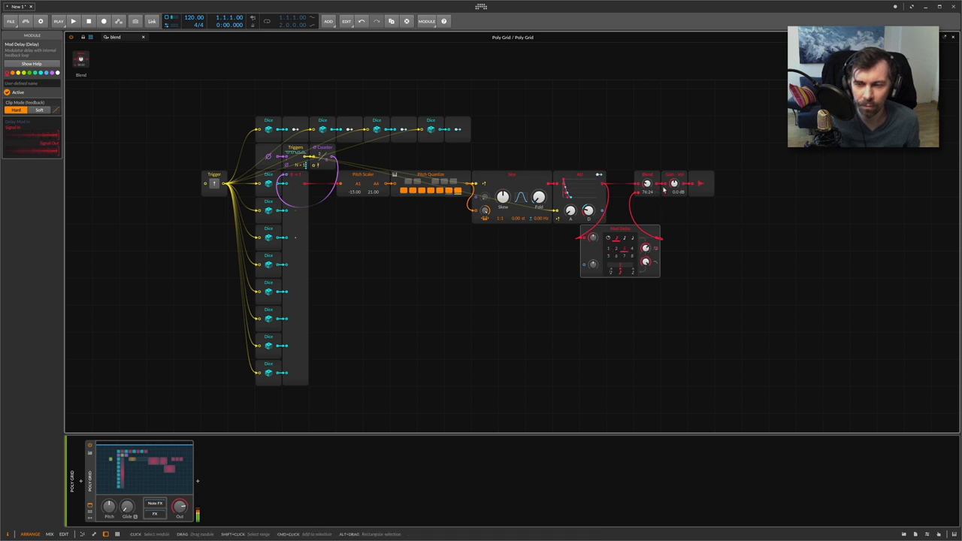
# Step: Insert an effect module between the filter and output and patch the audio through it
pyautogui.moveTo(646, 184); pyautogui.dragTo(646, 177)
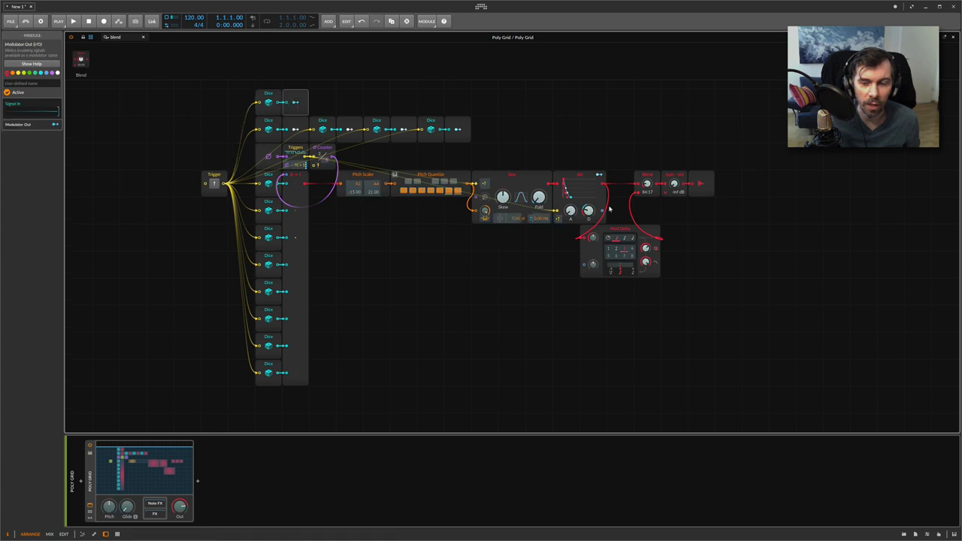
# Step: Add further dice rows above the patch and cable the Trigger output to each new Dice input
pyautogui.click(619, 253)
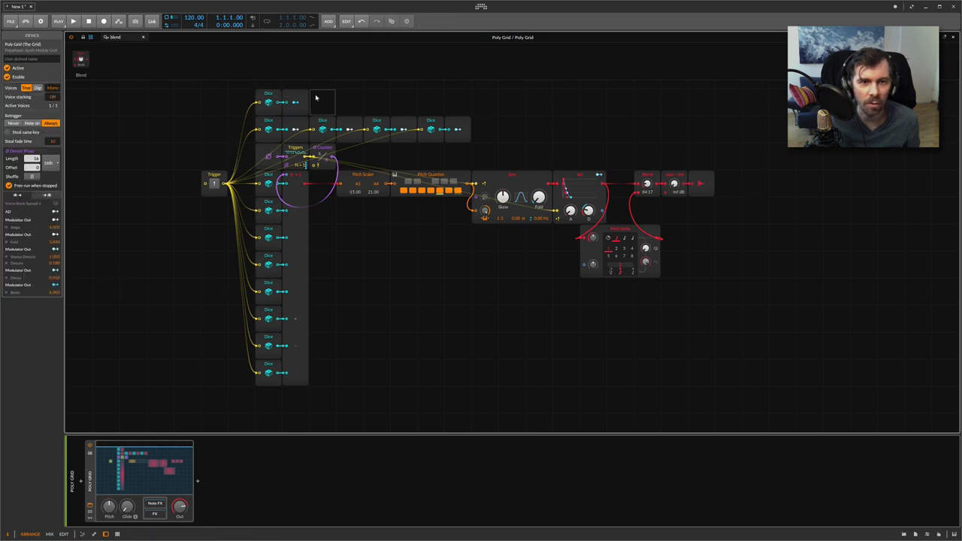
pyautogui.click(323, 102)
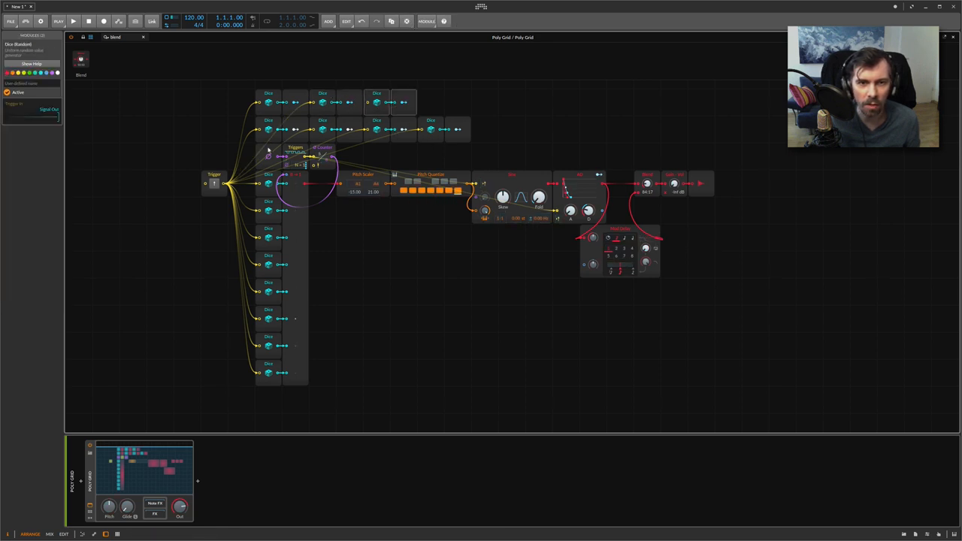
pyautogui.click(242, 154)
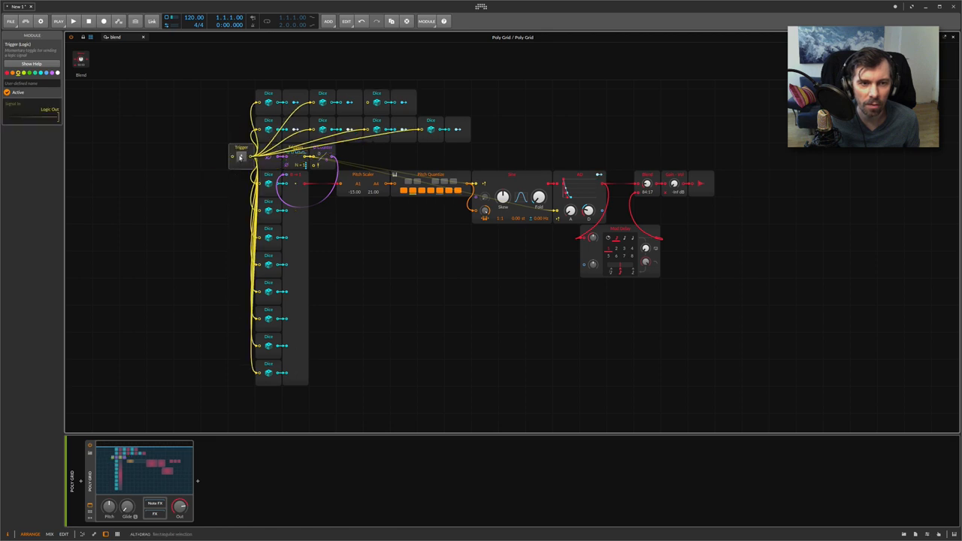
pyautogui.moveTo(240, 155); pyautogui.dragTo(213, 183)
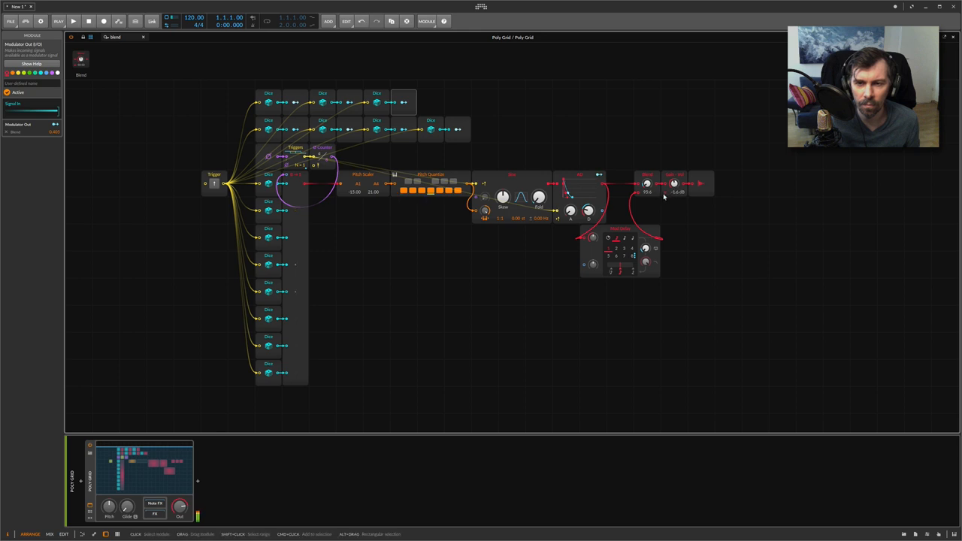
pyautogui.moveTo(673, 183); pyautogui.dragTo(673, 192)
pyautogui.write('gate')
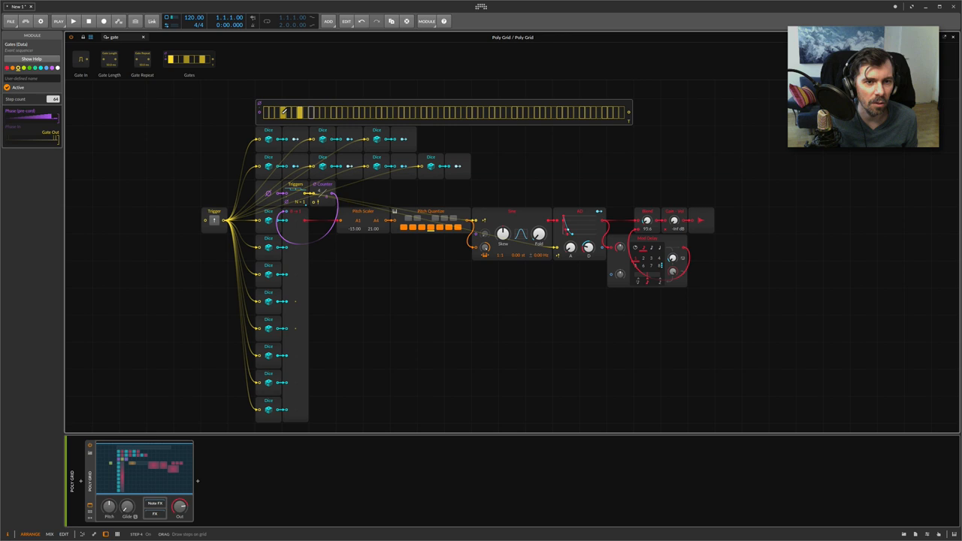
# Step: Drive the long top sequencer strip from a phase module dragged into its input
pyautogui.click(322, 192)
pyautogui.write('phas')
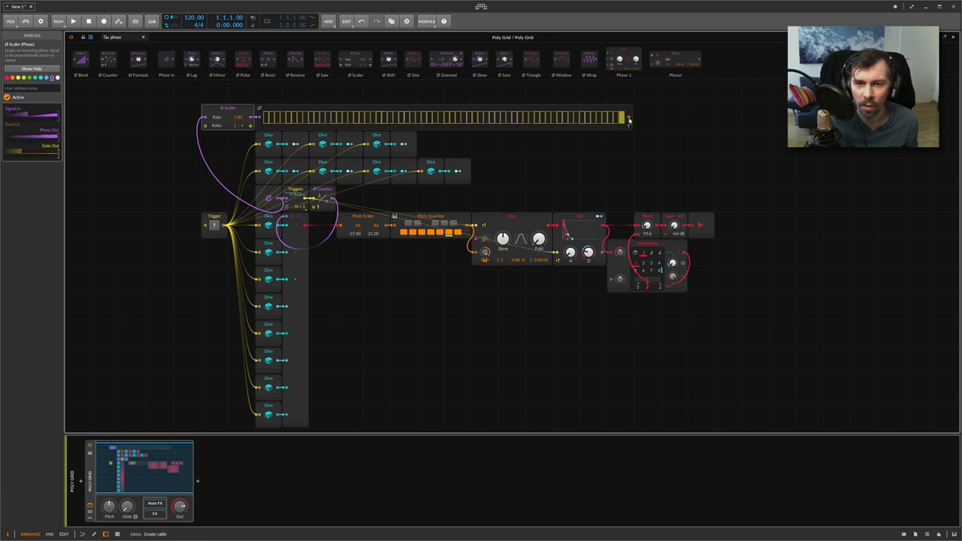
pyautogui.moveTo(628, 121); pyautogui.dragTo(207, 228)
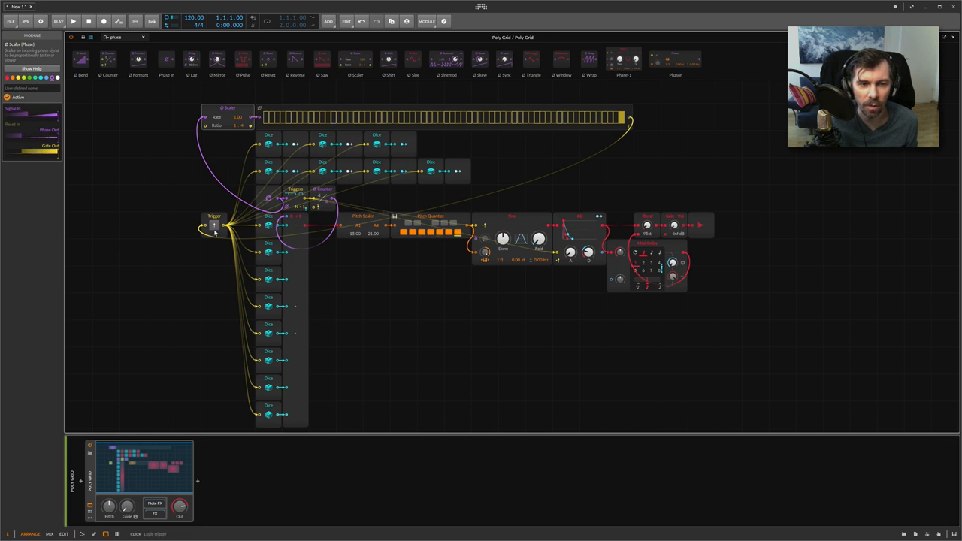
pyautogui.click(213, 223)
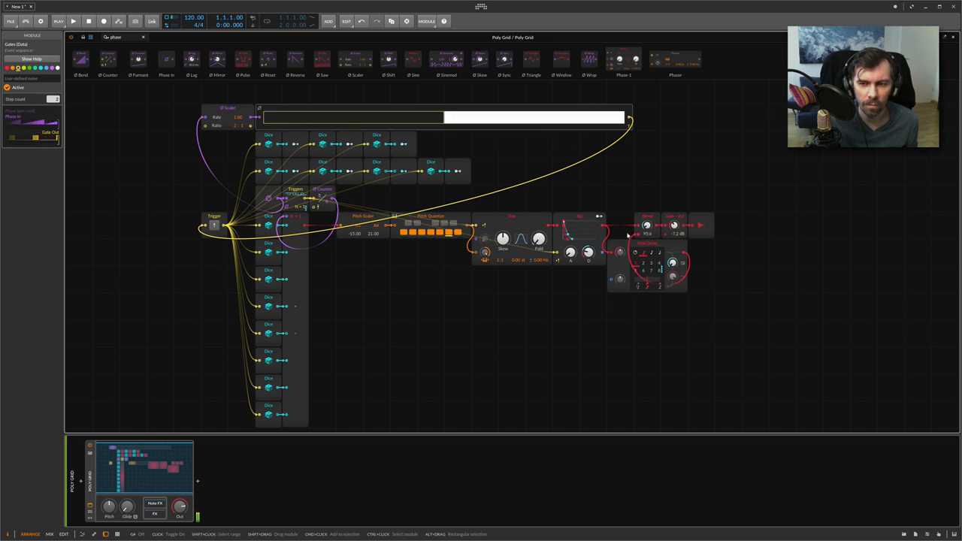
# Step: Adjust the top sequencer's step count, set some steps, then clear them all
pyautogui.moveTo(673, 226); pyautogui.dragTo(674, 255)
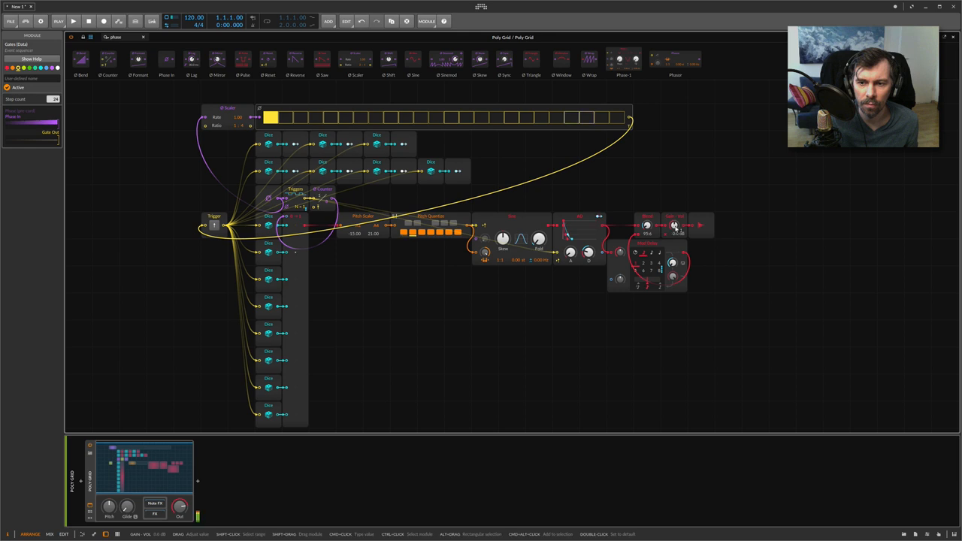
pyautogui.moveTo(673, 225); pyautogui.dragTo(673, 233)
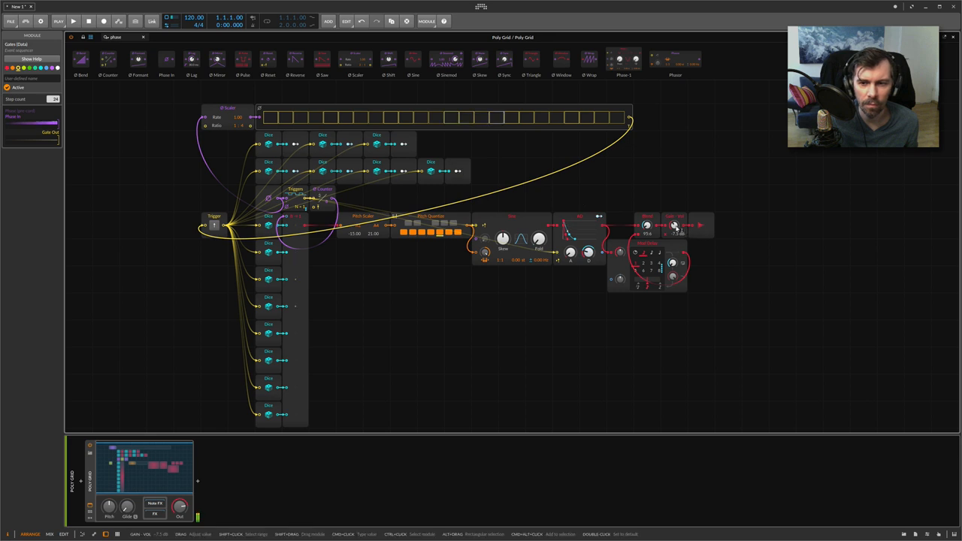
pyautogui.moveTo(673, 225); pyautogui.dragTo(673, 223)
pyautogui.write('ga')
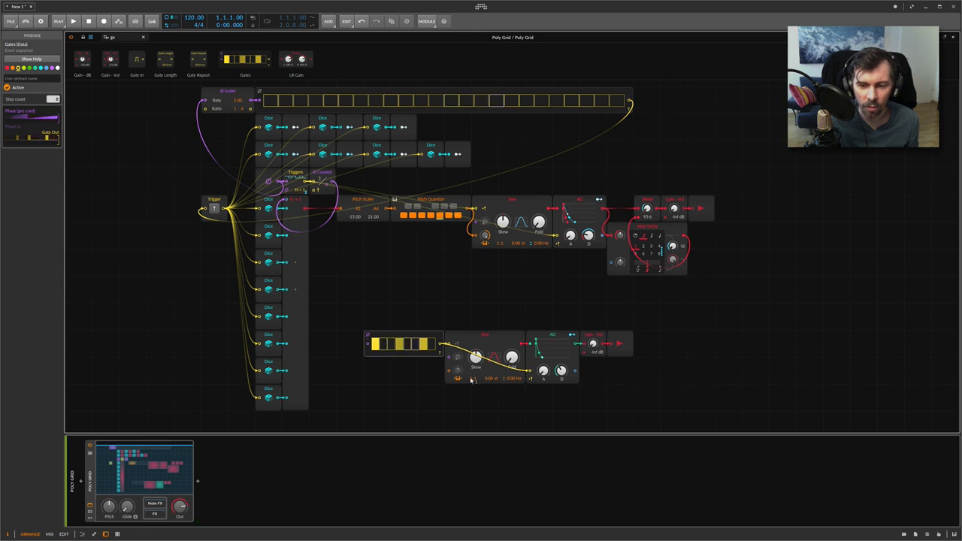
# Step: Place the bass drum's step sequencer below the melody patch and wire it into the oscillator-envelope-output chain
pyautogui.click(406, 343)
pyautogui.write('pitch')
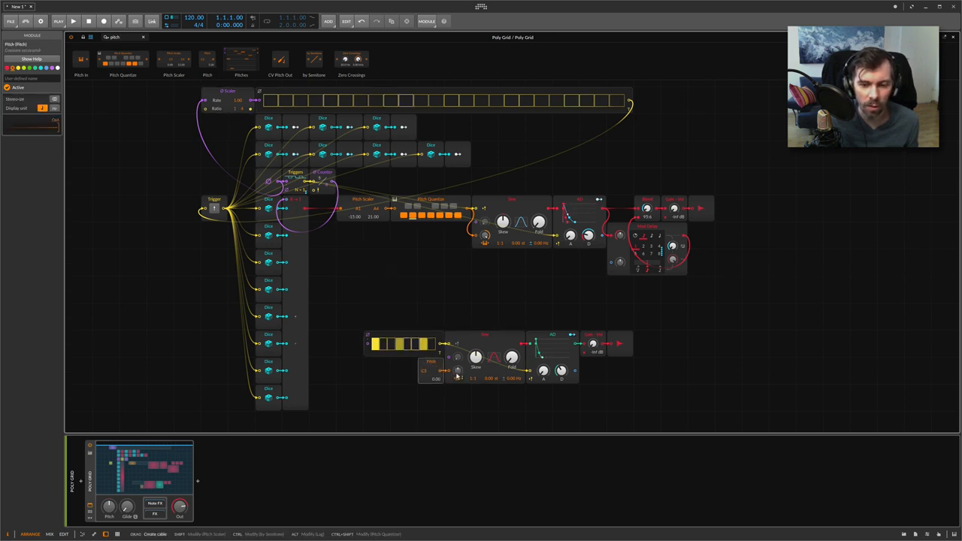
pyautogui.moveTo(457, 371); pyautogui.dragTo(456, 379)
pyautogui.write('noise')
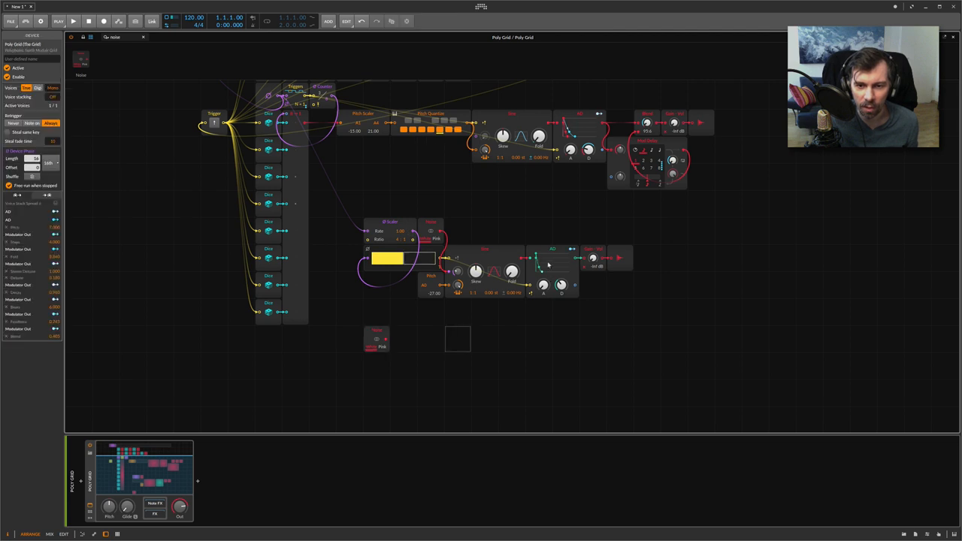
# Step: Place the hi-hat's trigger sequencer at the bottom and cable its pattern into the noise-envelope-output chain
pyautogui.click(457, 338)
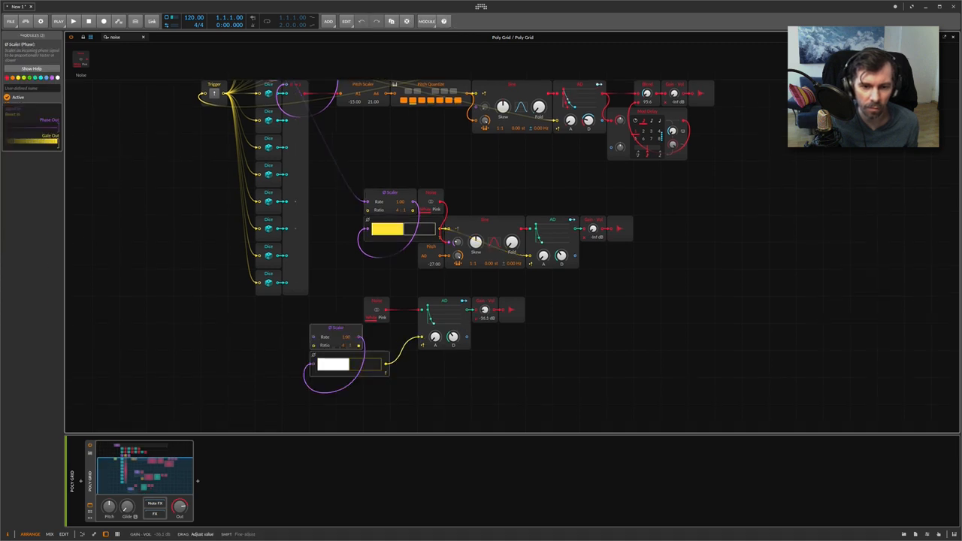
pyautogui.moveTo(487, 309); pyautogui.dragTo(487, 298)
pyautogui.write('high')
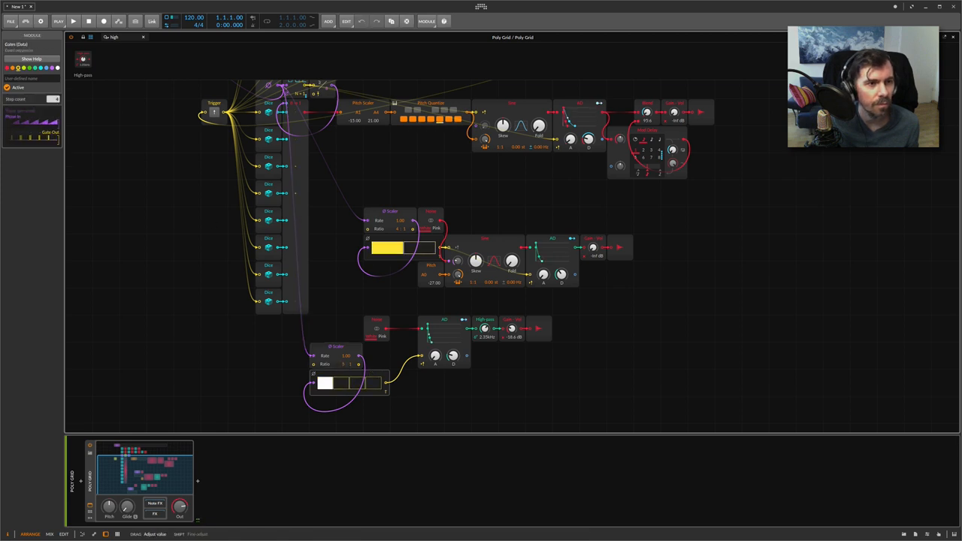
pyautogui.click(358, 383)
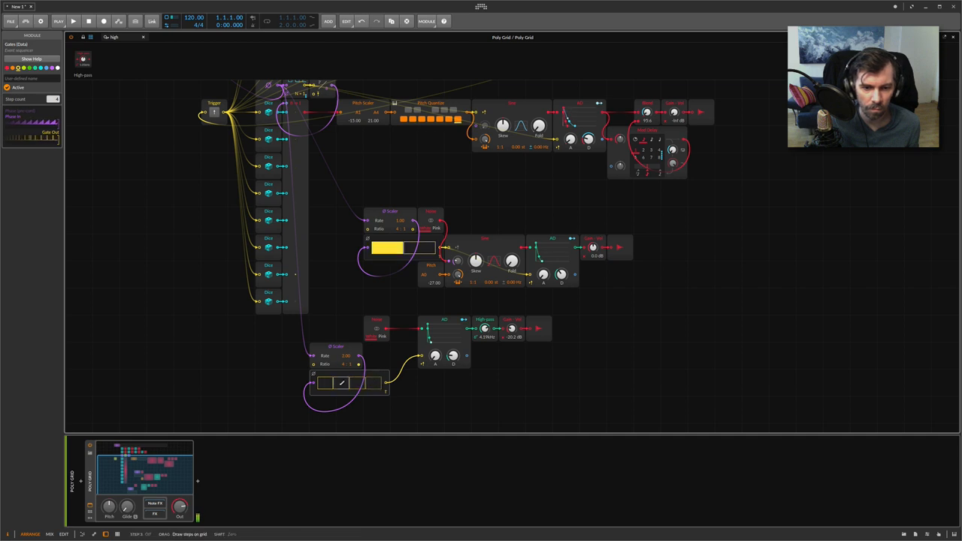
# Step: Turn on the first step of the hi-hat pattern
pyautogui.click(325, 383)
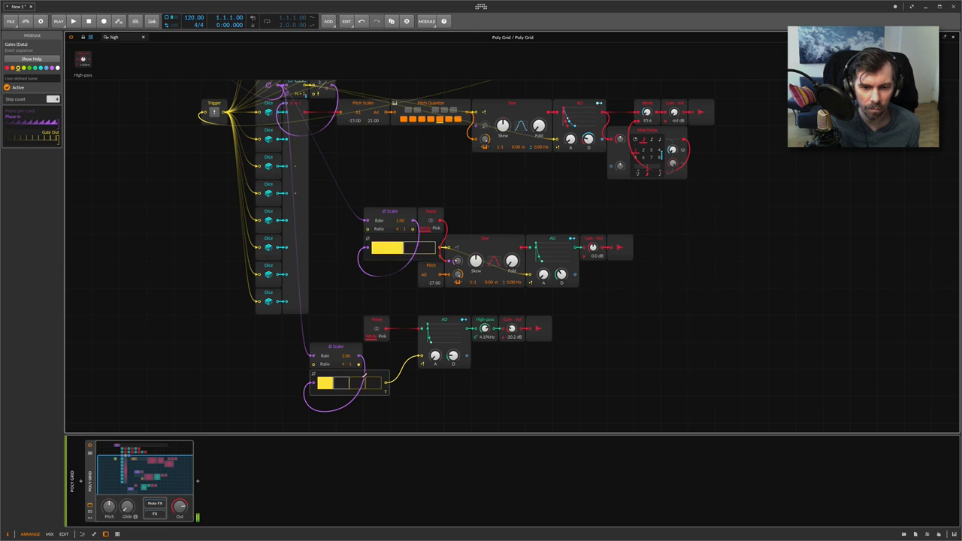
pyautogui.click(325, 383)
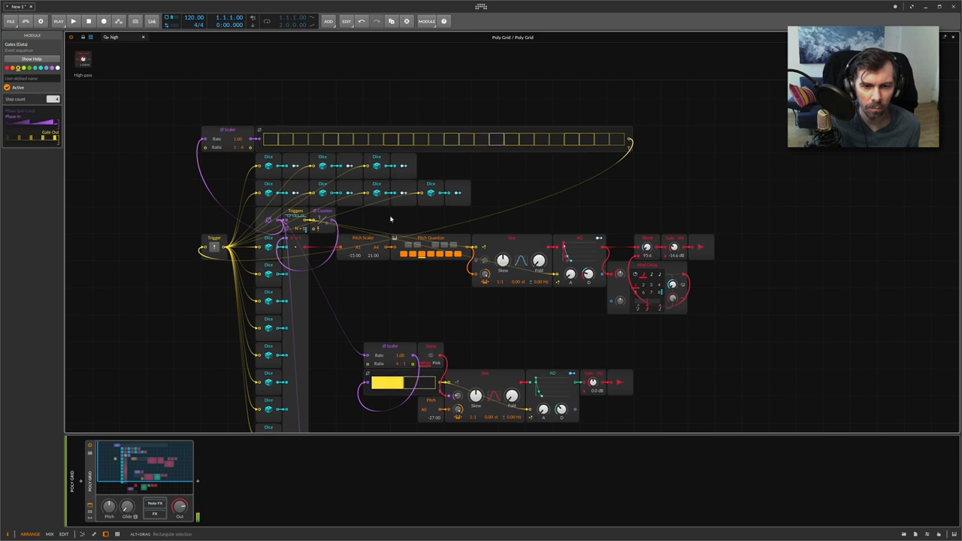
pyautogui.scroll(-3)
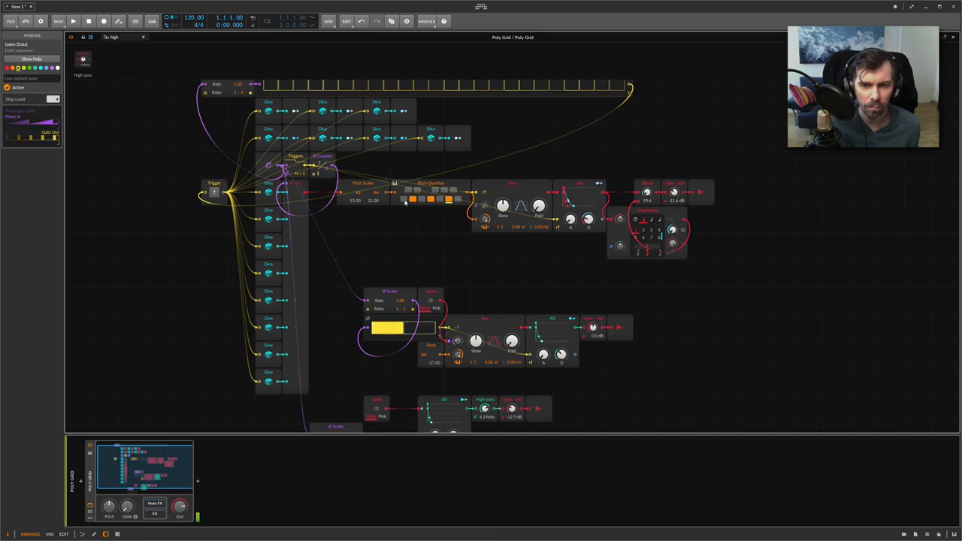
pyautogui.click(439, 199)
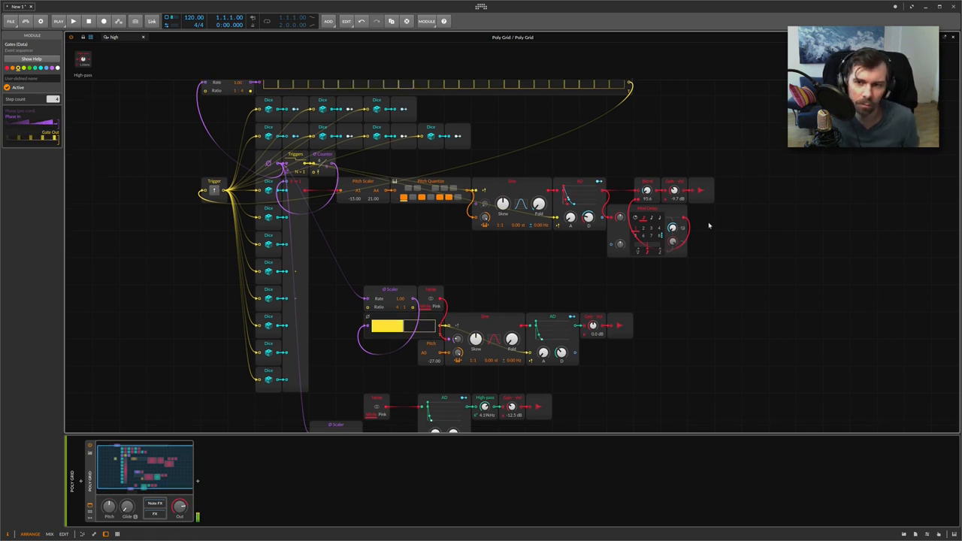
pyautogui.moveTo(181, 325)
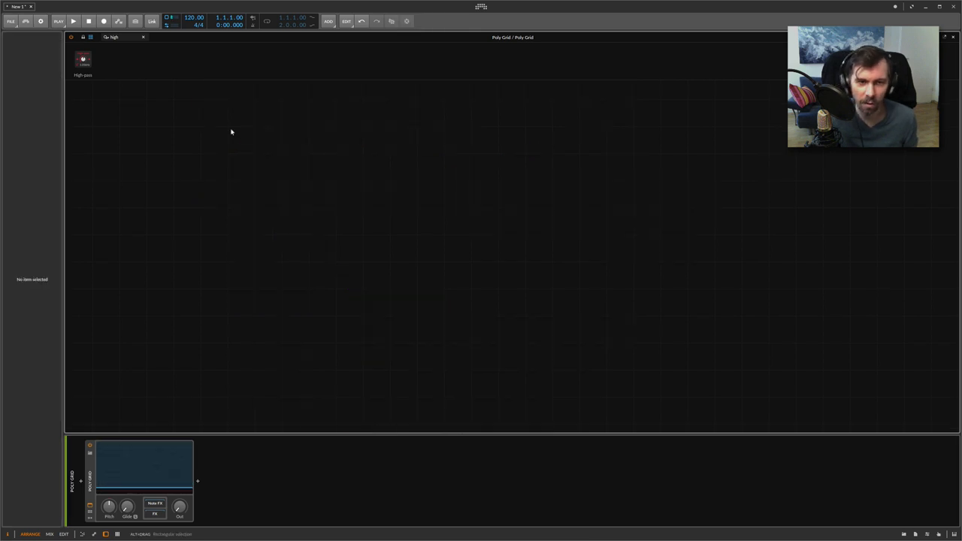
pyautogui.moveTo(224, 120)
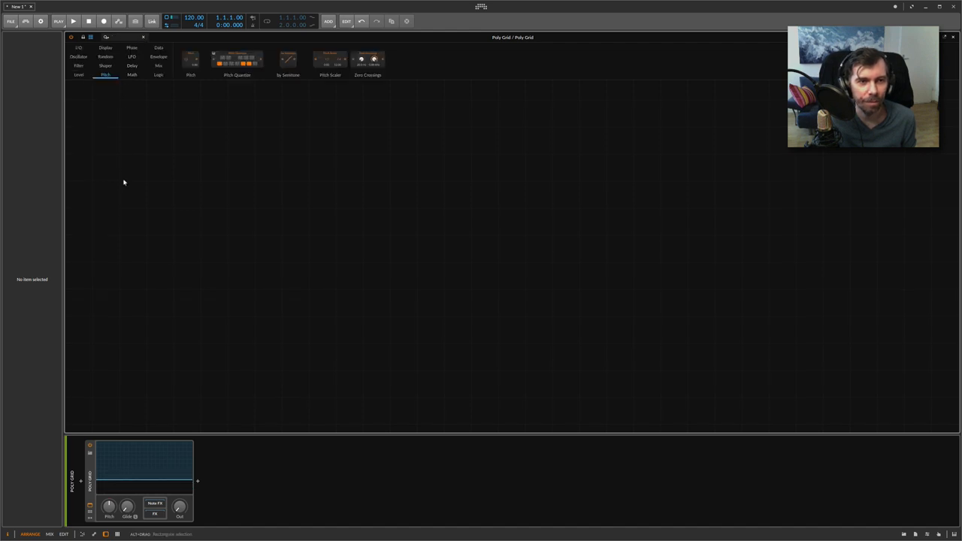
pyautogui.moveTo(126, 177)
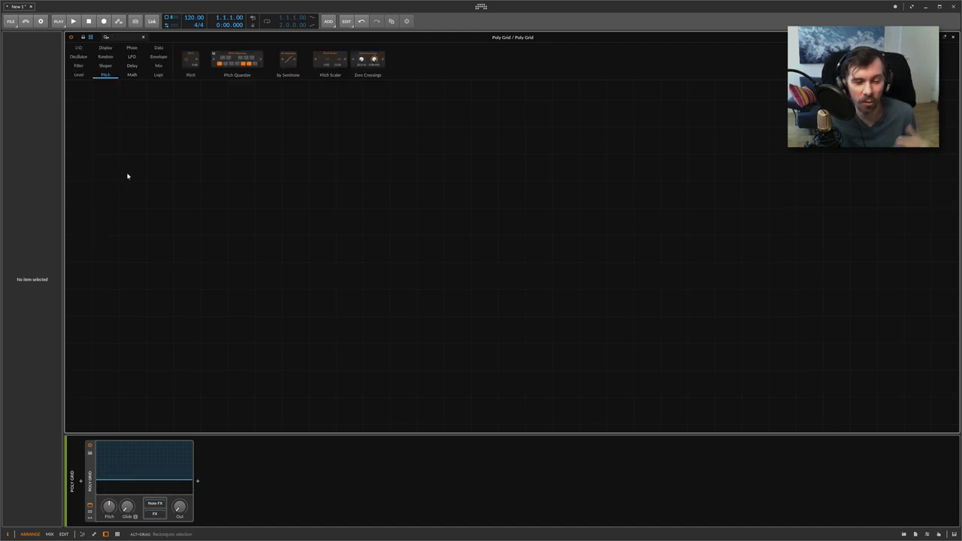